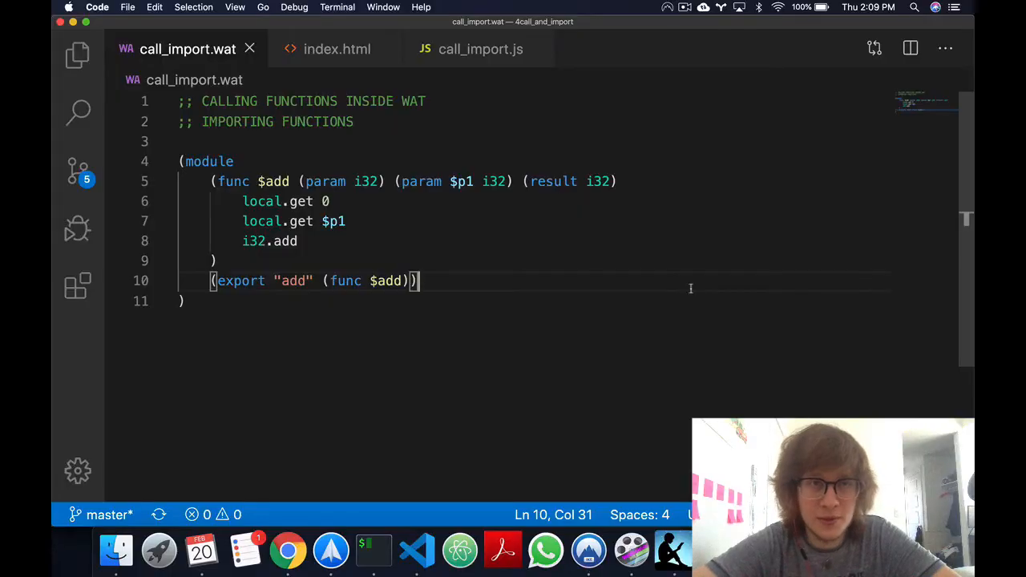
{"action": "mouse_move", "coordinate": [478, 262]}
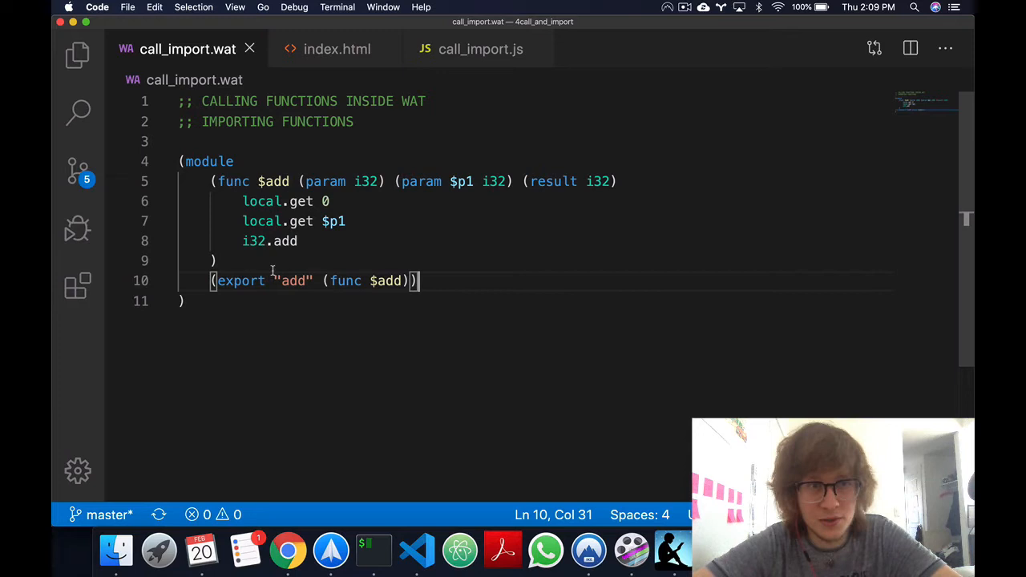
Review the JavaScript loader and HTML page, then return to call_import.wat's heading comment
{"action": "left_click", "coordinate": [299, 240]}
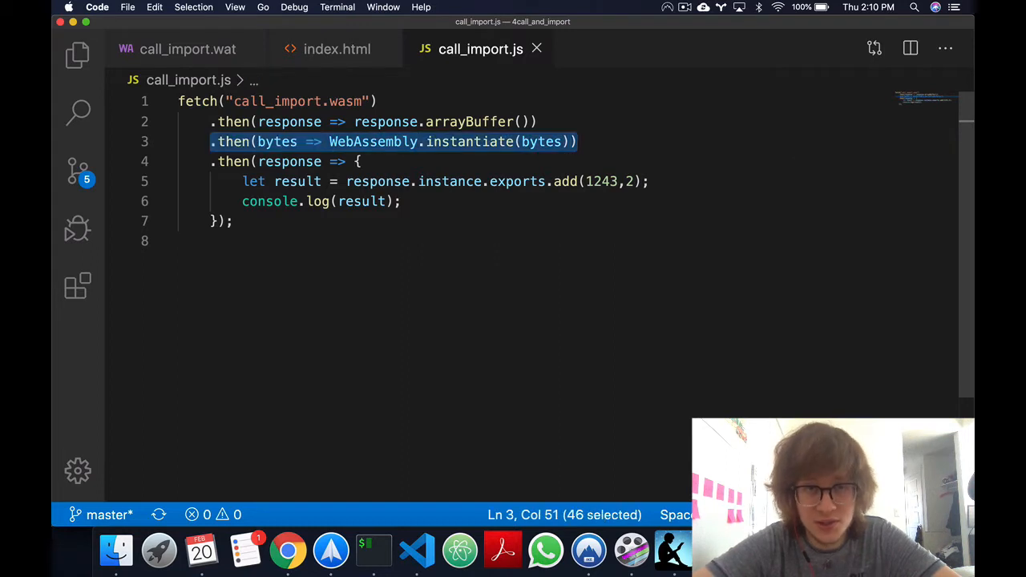
{"action": "left_click", "coordinate": [376, 182]}
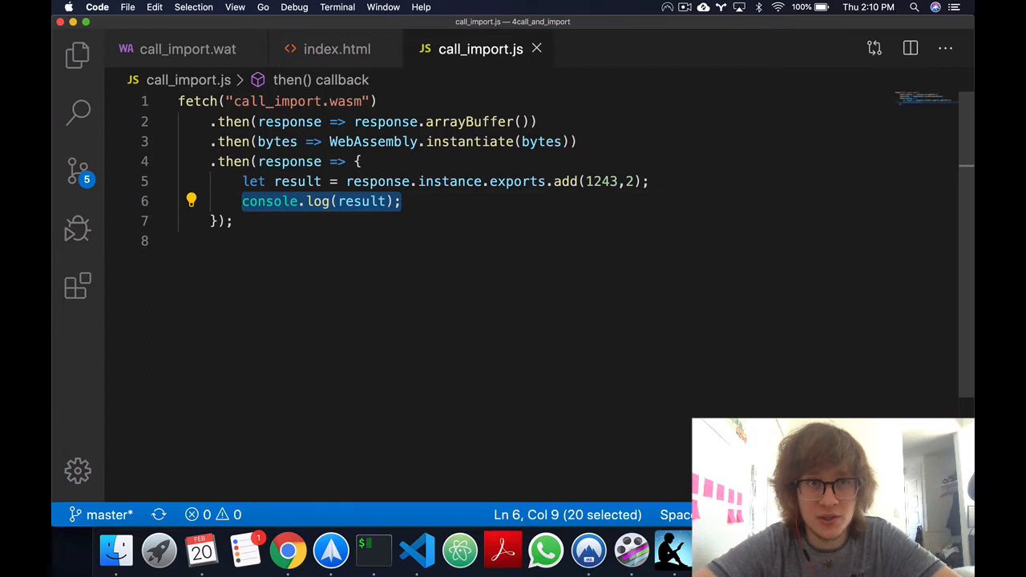
{"action": "left_click", "coordinate": [337, 48]}
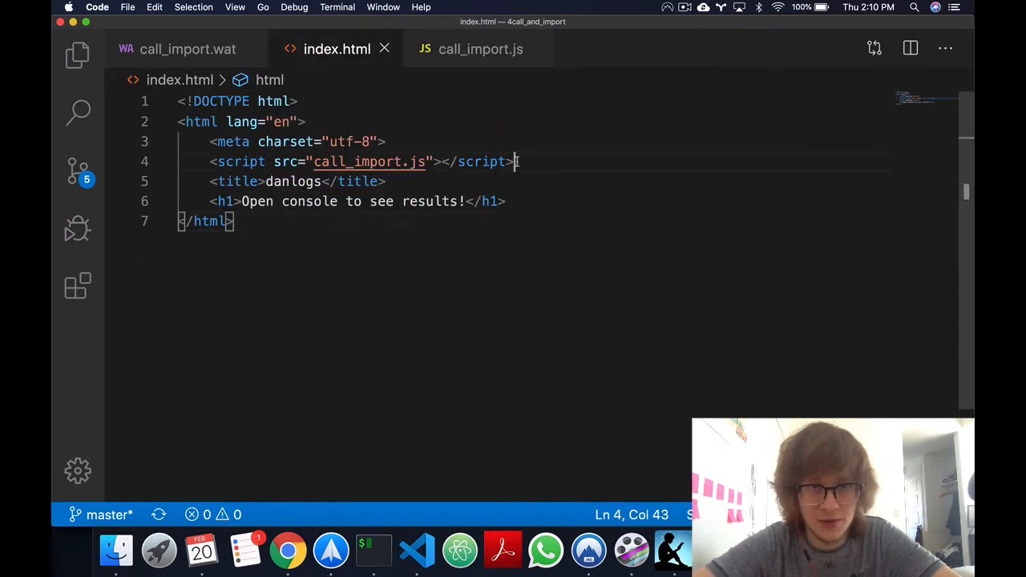
{"action": "left_click", "coordinate": [571, 237]}
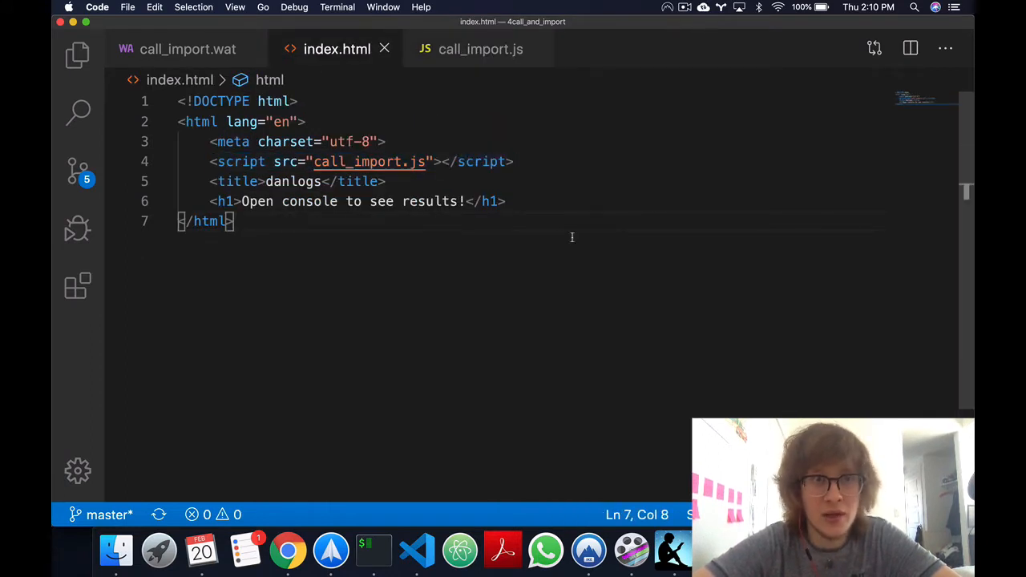
{"action": "left_click", "coordinate": [187, 48]}
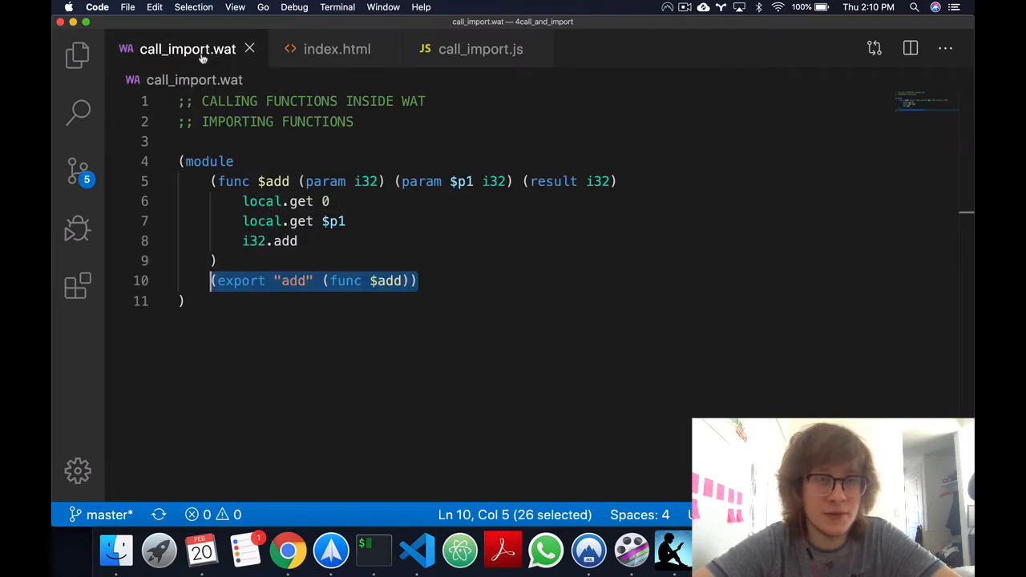
{"action": "left_click", "coordinate": [355, 122]}
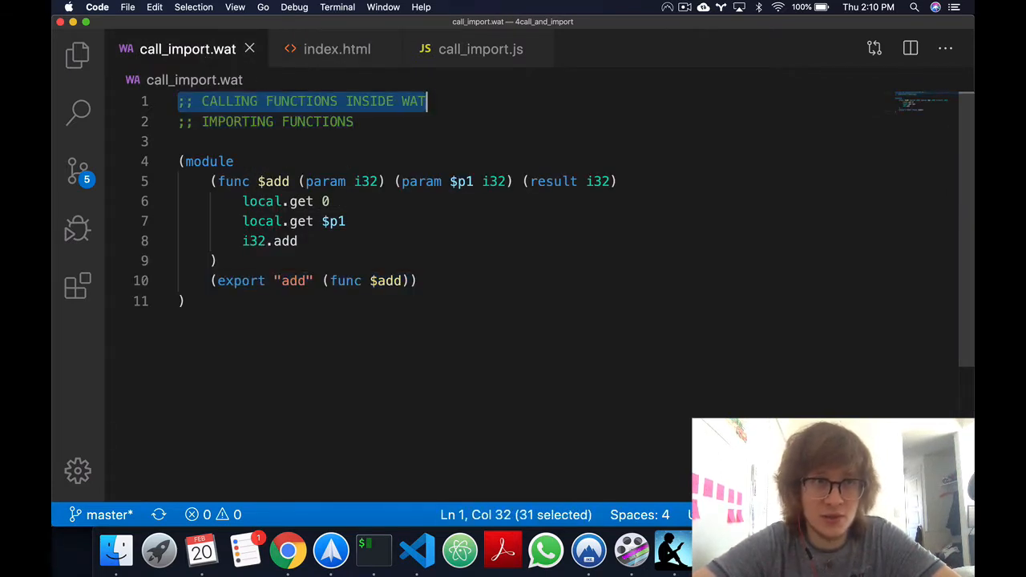
Add an empty (func (param i32) (result i32)) helper above $add with an open body
{"action": "left_click", "coordinate": [234, 161]}
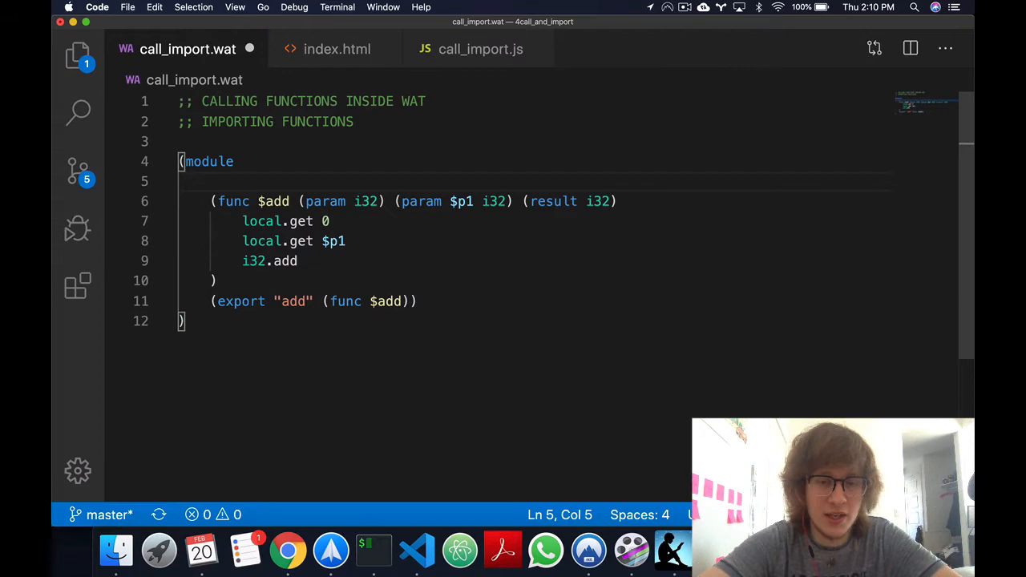
{"action": "type", "text": "(func )"}
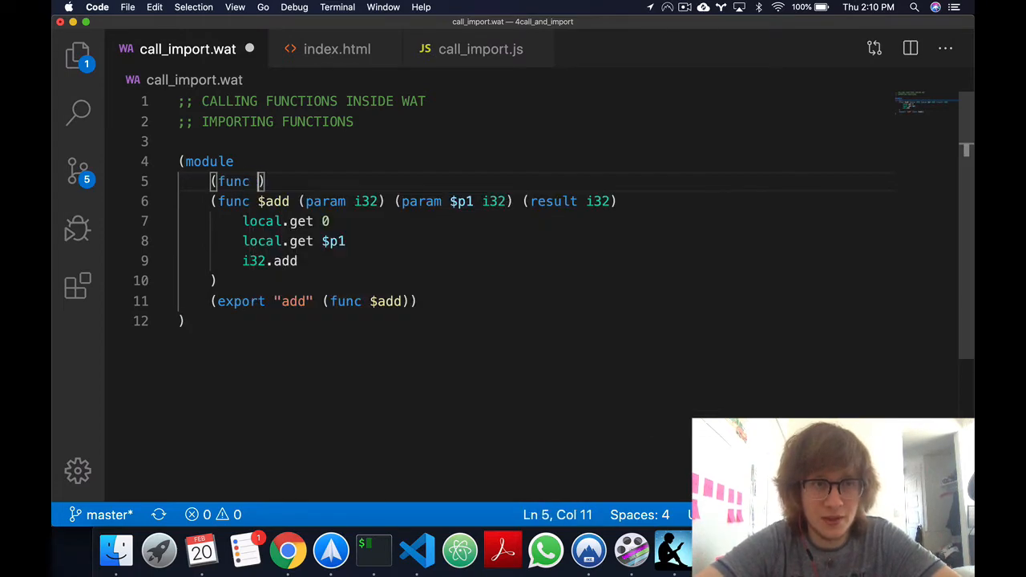
{"action": "type", "text": "p"}
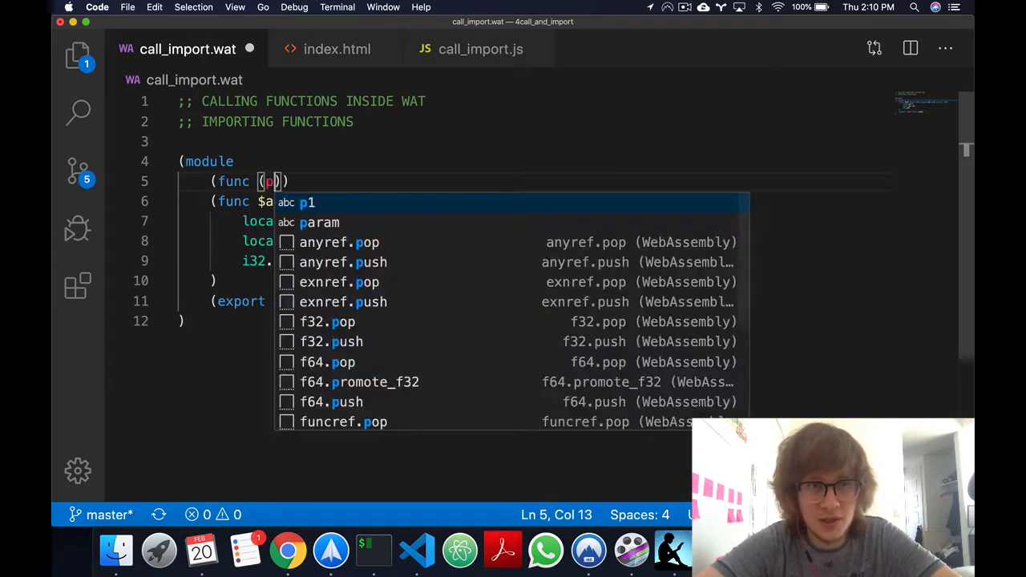
{"action": "type", "text": "aram i32) (result"}
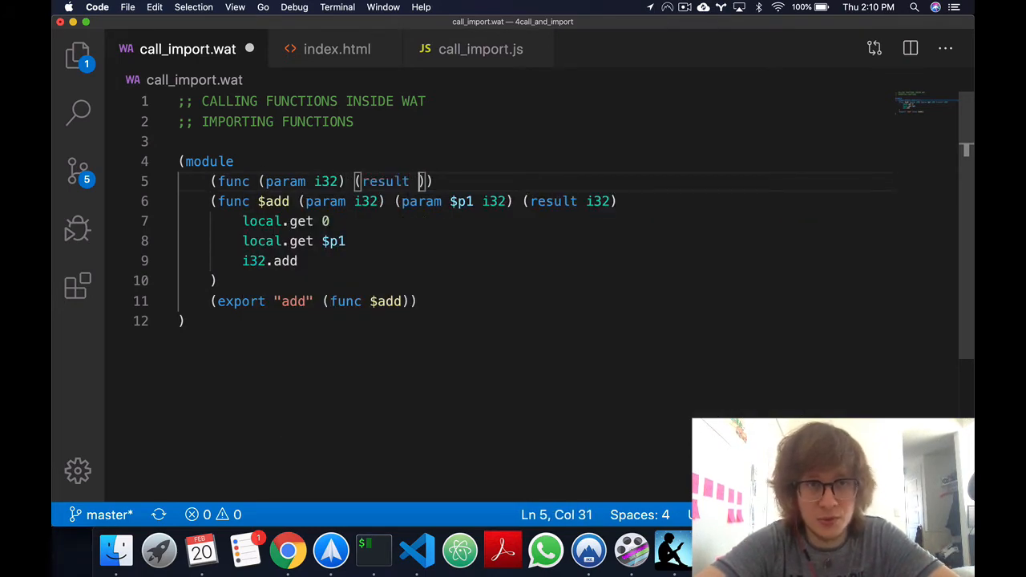
{"action": "type", "text": "i32)"}
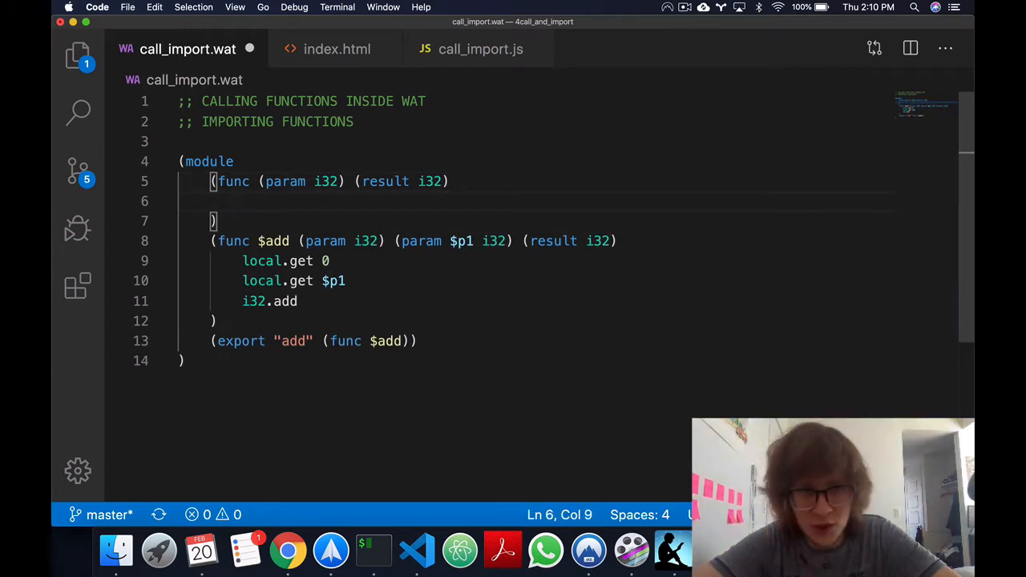
{"action": "left_click", "coordinate": [332, 260]}
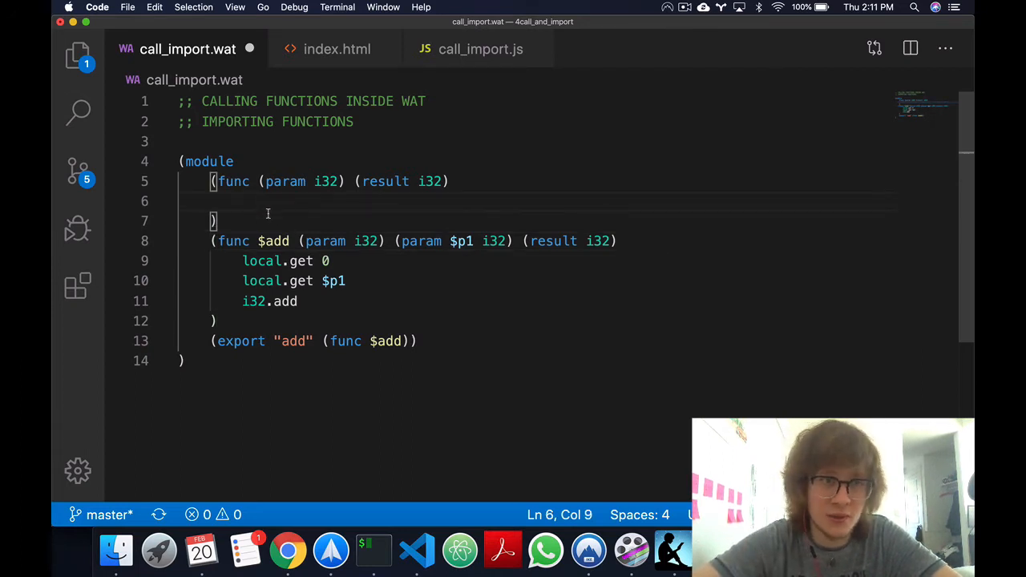
Make the helper return its parameter with local.get 0 and begin the call in $add
{"action": "left_click", "coordinate": [330, 260]}
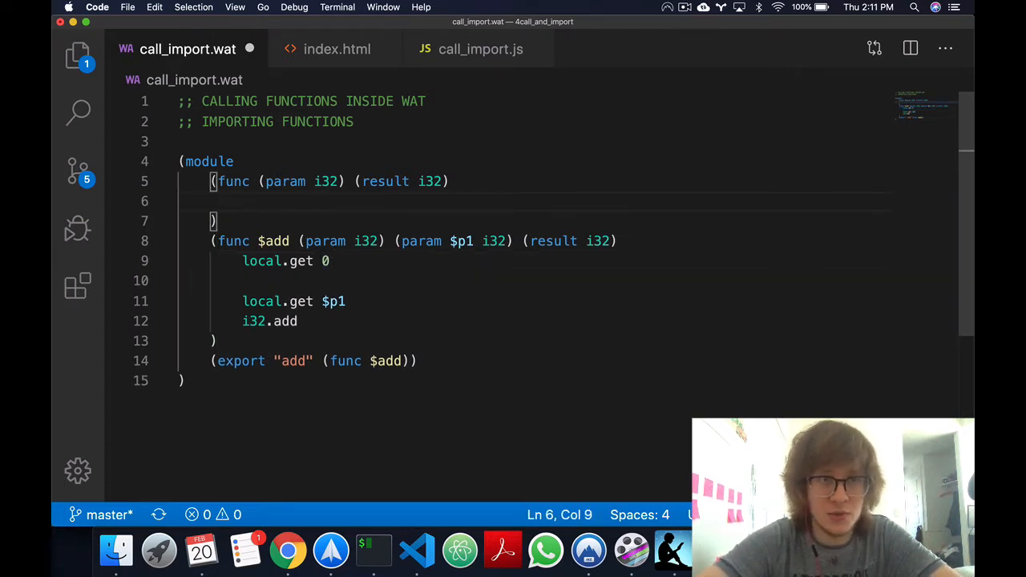
{"action": "type", "text": "local.get 0"}
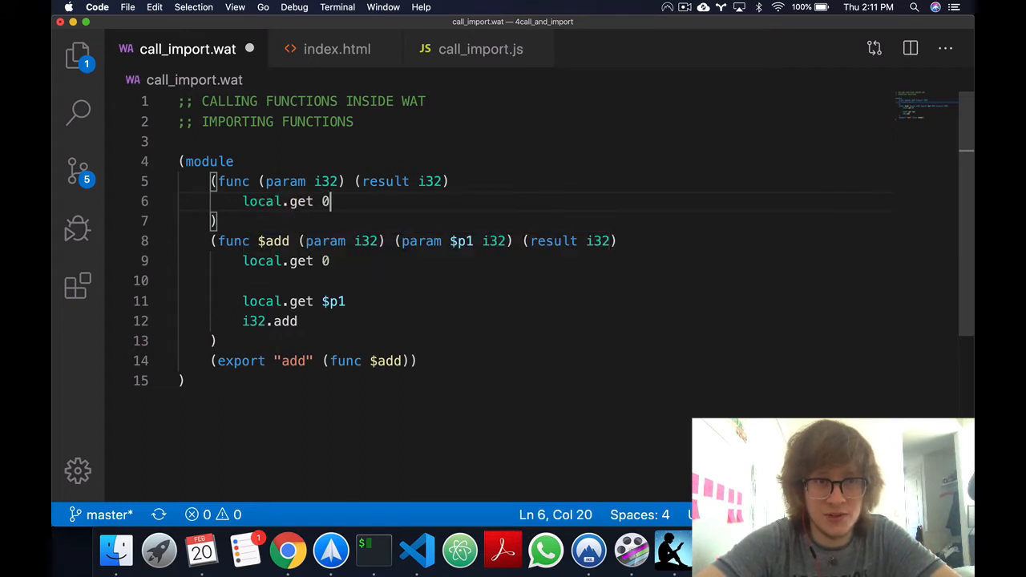
{"action": "left_click", "coordinate": [260, 181]}
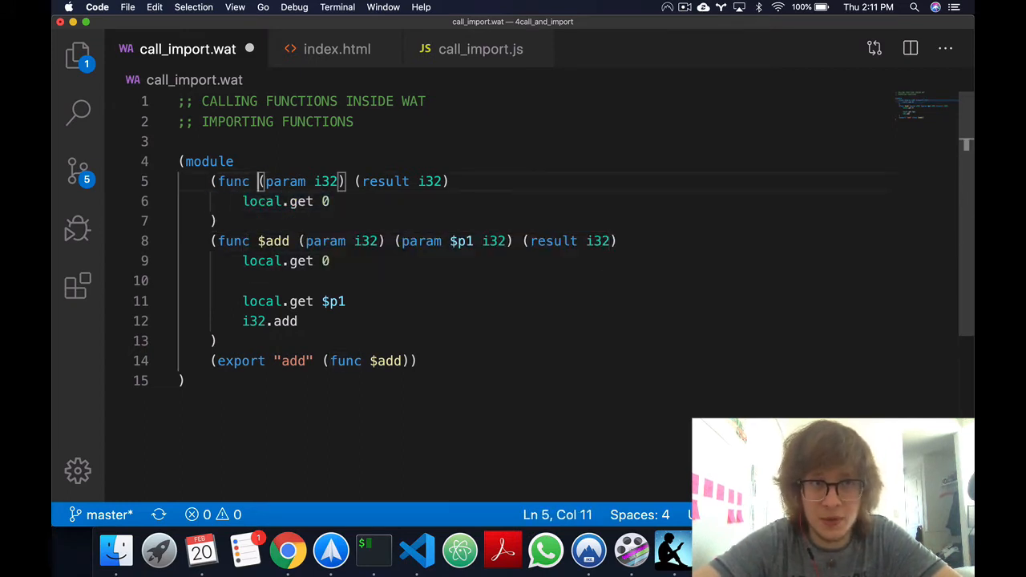
{"action": "left_click_drag", "start_coordinate": [259, 181], "coordinate": [433, 181]}
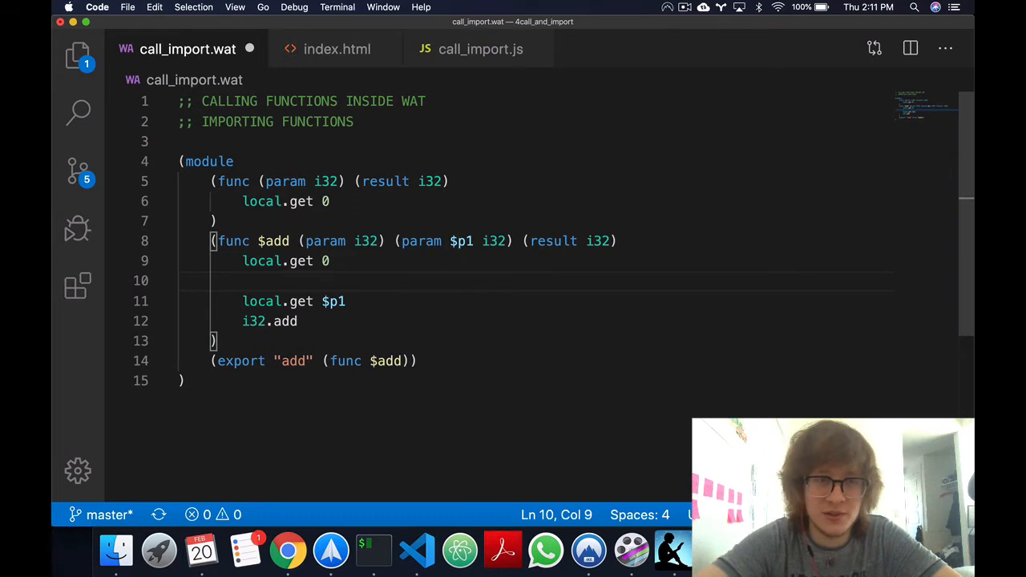
{"action": "type", "text": "call 0"}
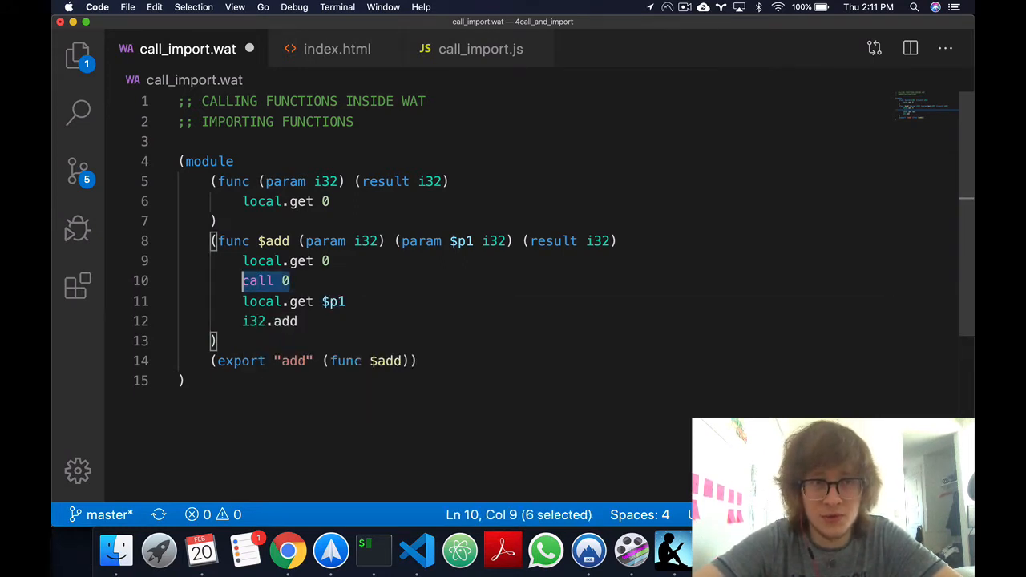
{"action": "left_click", "coordinate": [213, 221]}
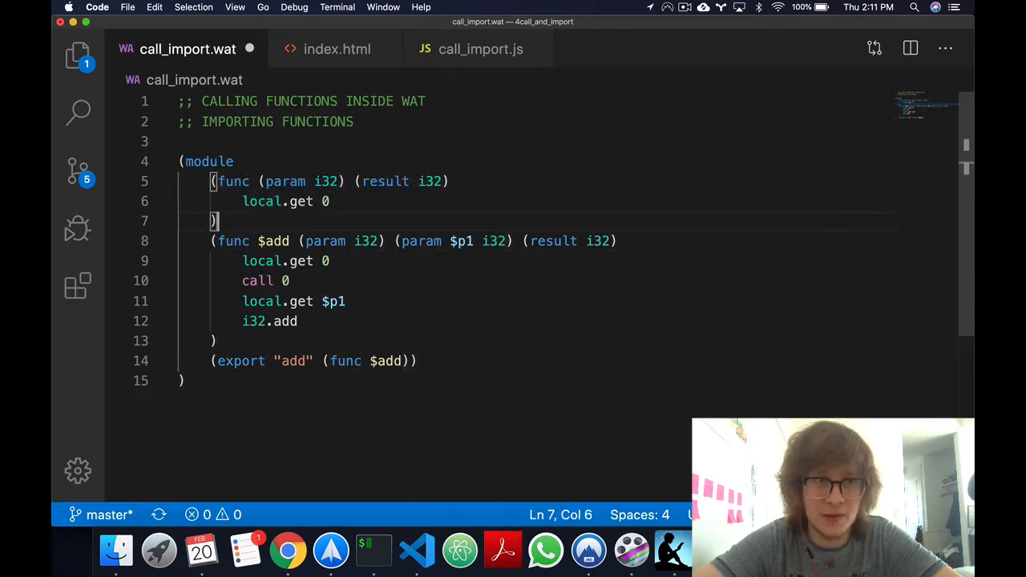
{"action": "left_click_drag", "start_coordinate": [215, 222], "coordinate": [215, 181]}
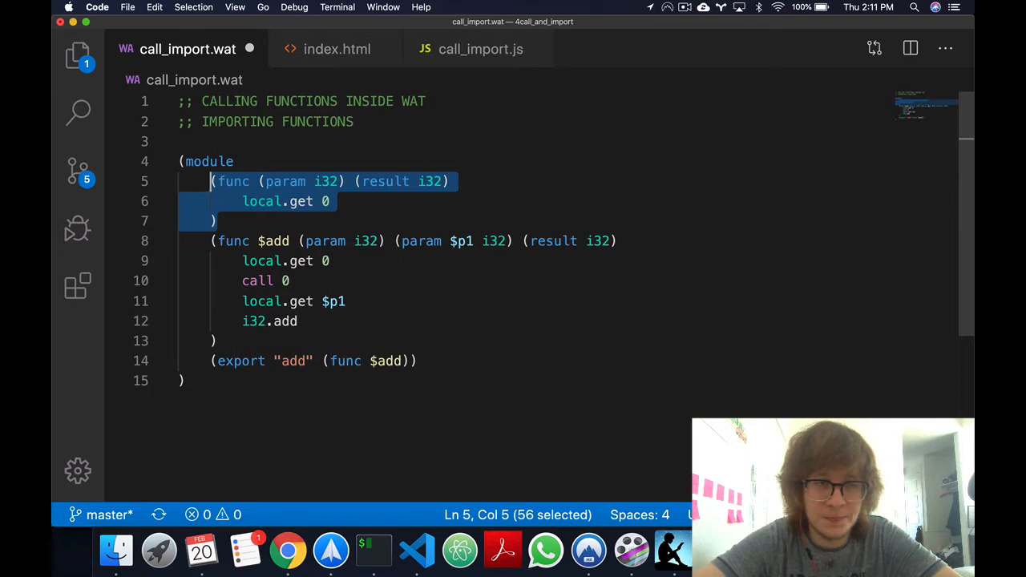
Review how $add runs call 0 on its first argument before i32.add
{"action": "left_click", "coordinate": [217, 259]}
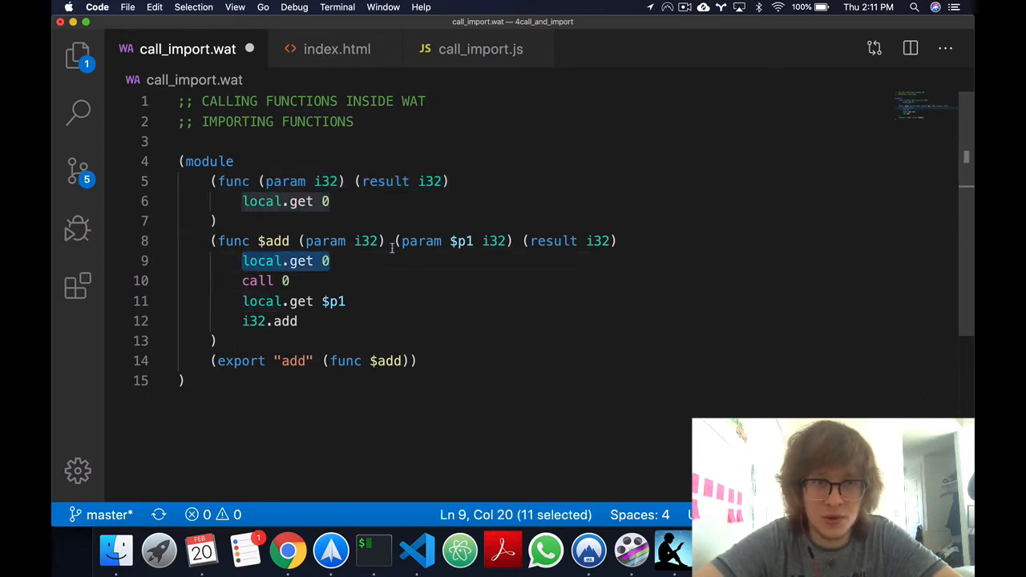
{"action": "left_click", "coordinate": [301, 280]}
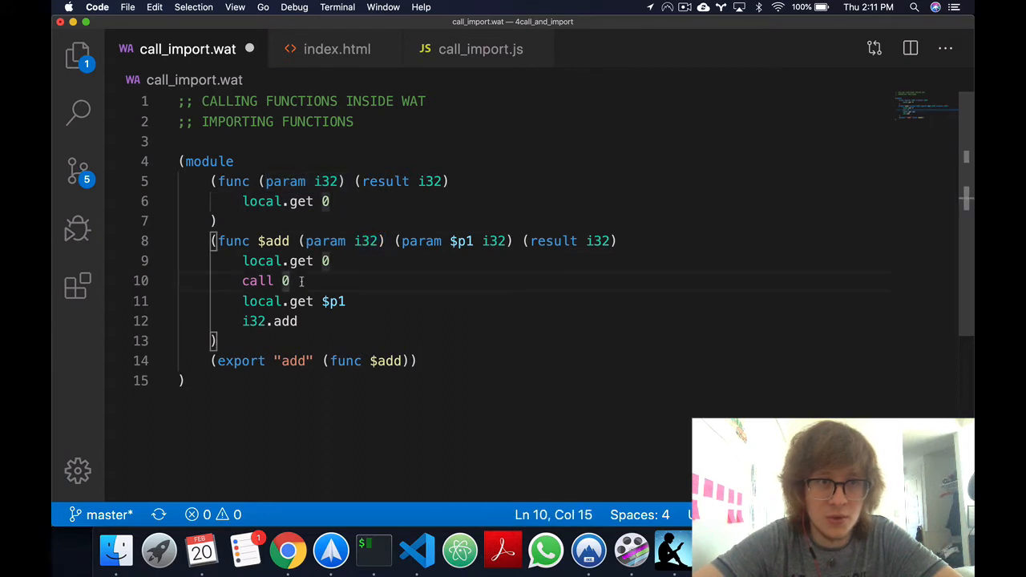
{"action": "double_click", "coordinate": [263, 260]}
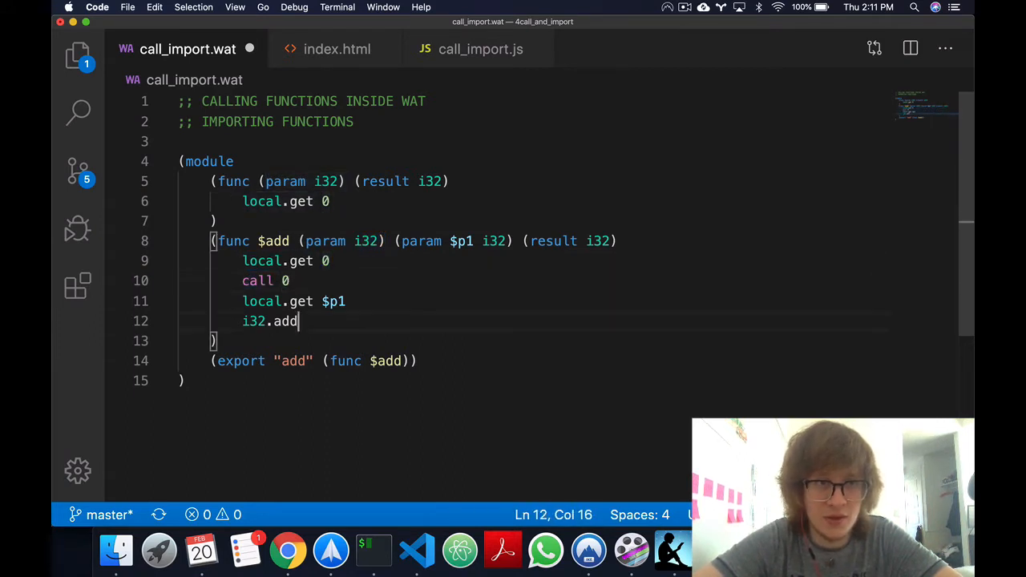
{"action": "double_click", "coordinate": [276, 202]}
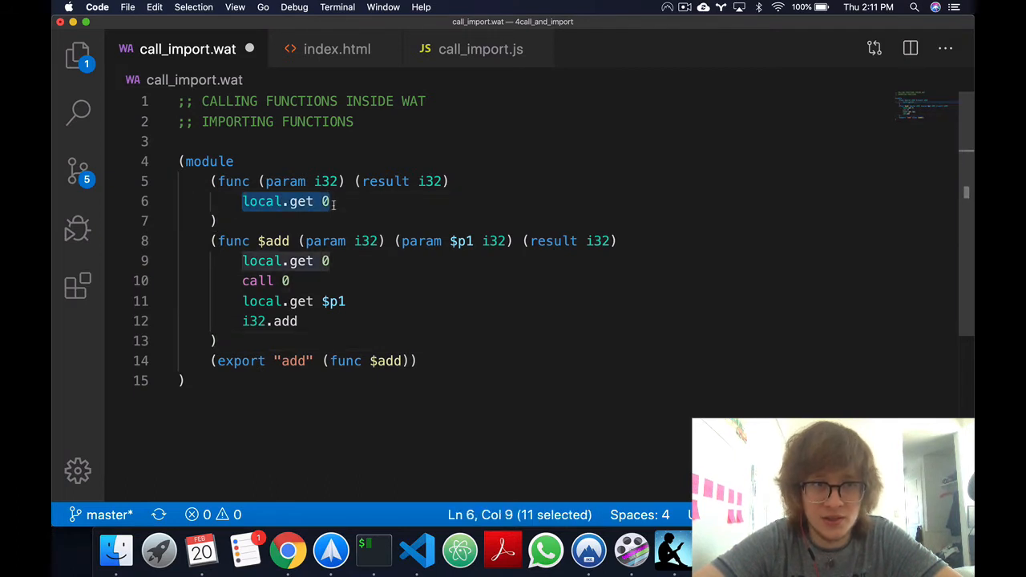
{"action": "left_click", "coordinate": [292, 281]}
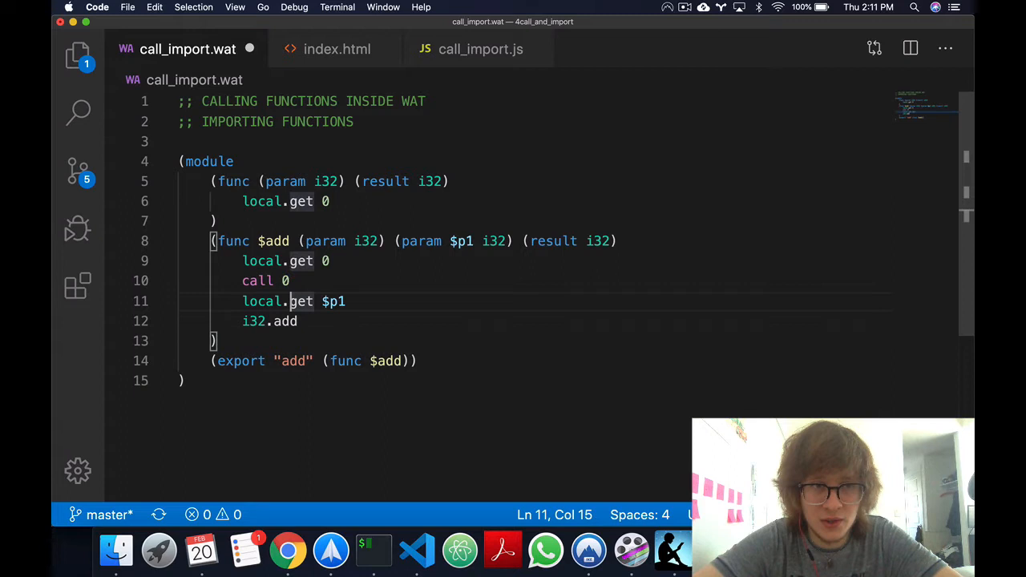
{"action": "left_click", "coordinate": [298, 321]}
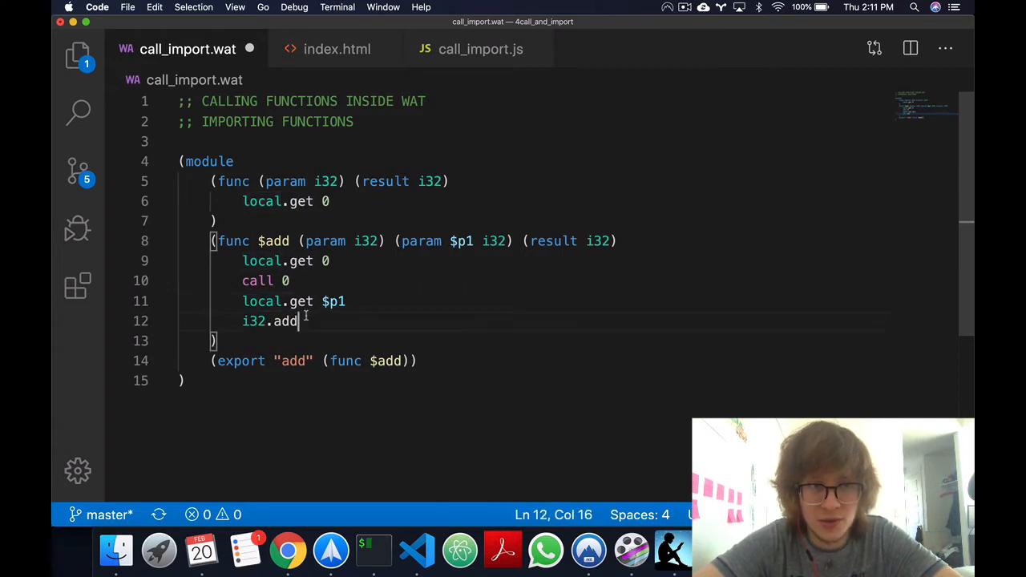
{"action": "double_click", "coordinate": [270, 321]}
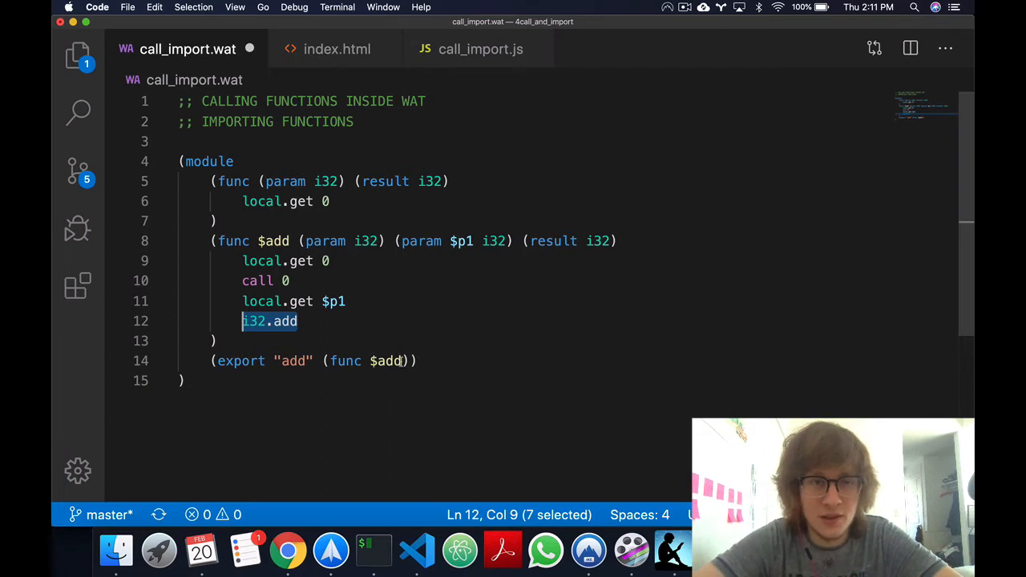
Replace the $add name with an inline (export "add") declaration in the func header
{"action": "left_click", "coordinate": [291, 241]}
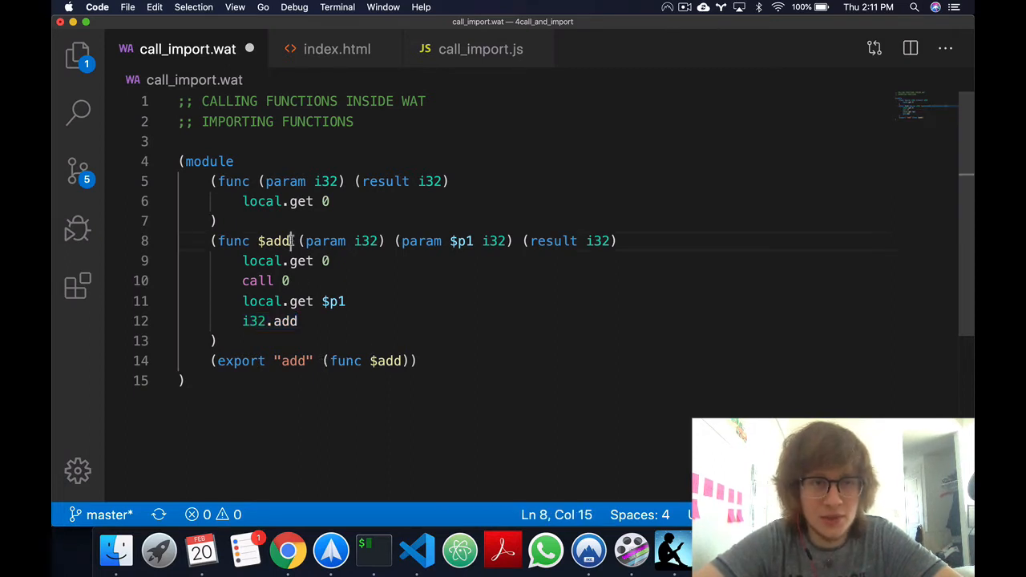
{"action": "double_click", "coordinate": [273, 240]}
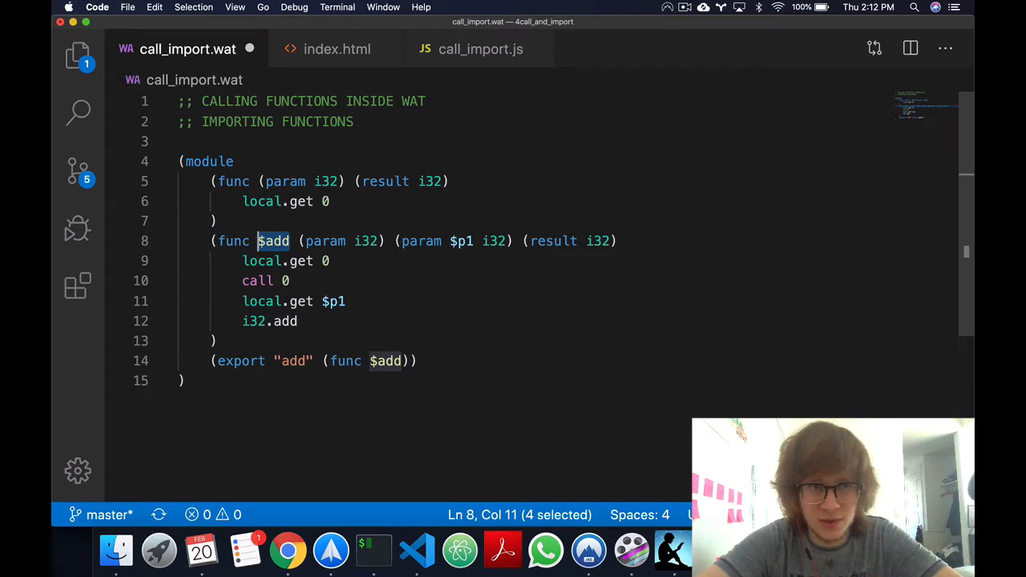
{"action": "type", "text": "export \""}
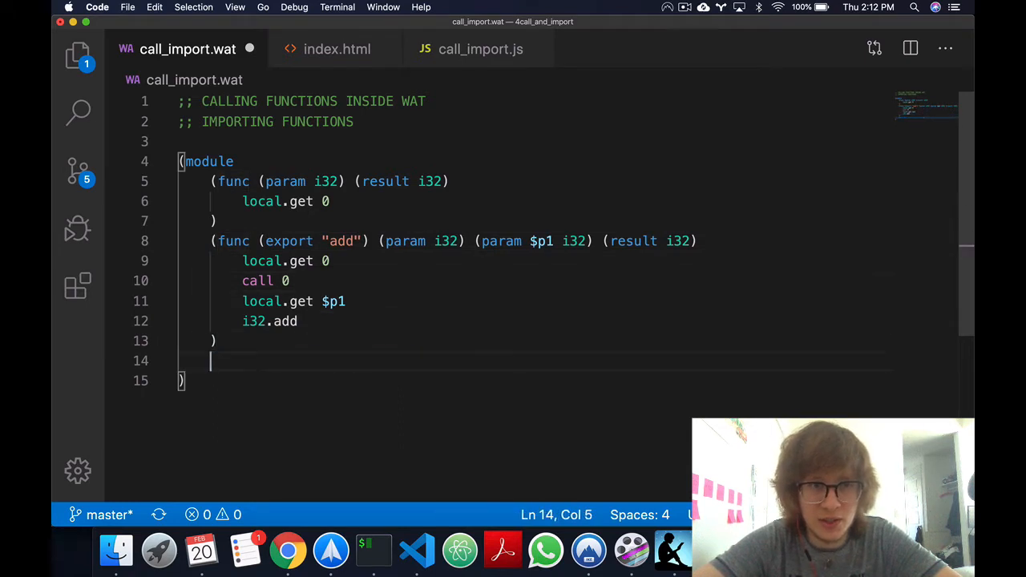
{"action": "mouse_move", "coordinate": [292, 243]}
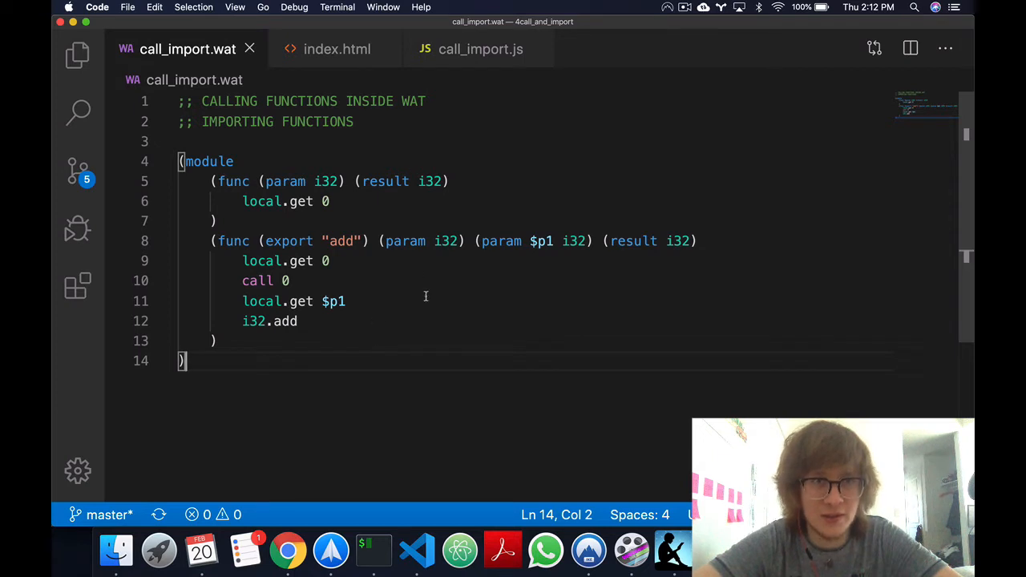
{"action": "mouse_move", "coordinate": [443, 288]}
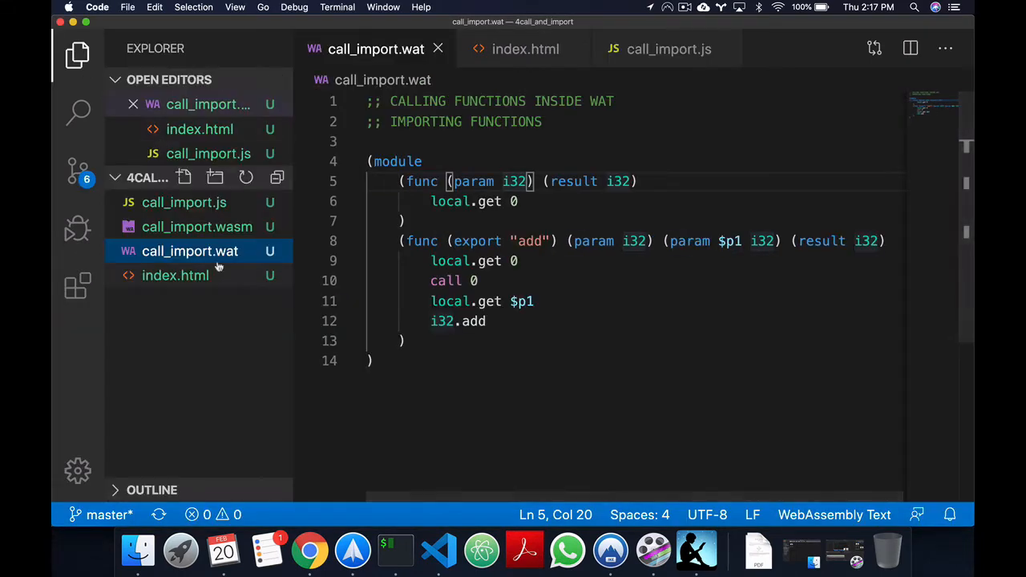
Run wat2wasm call_import.wat and start python3 -m http.server on port 8000
{"action": "left_click", "coordinate": [394, 550]}
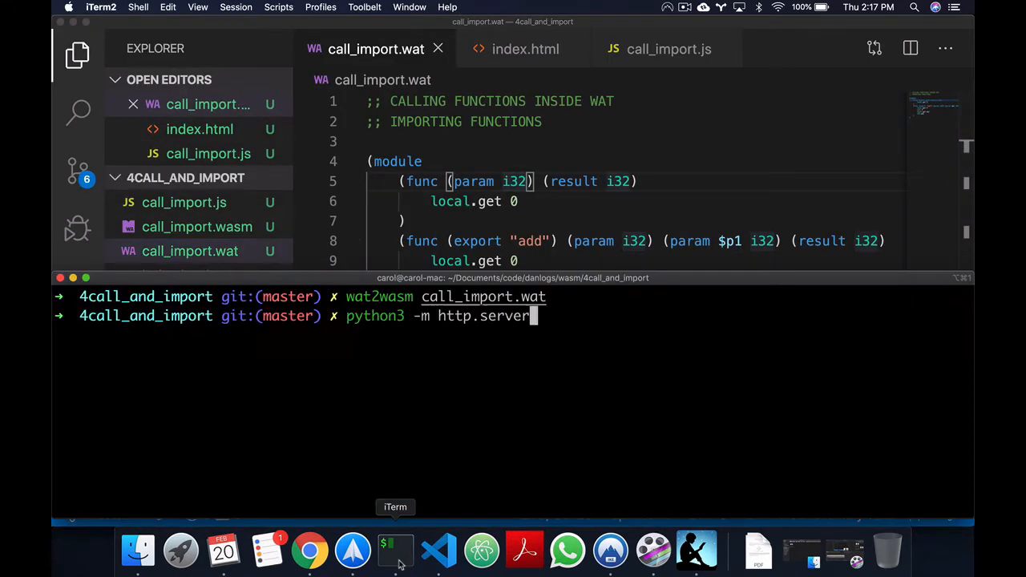
{"action": "key", "text": "Return"}
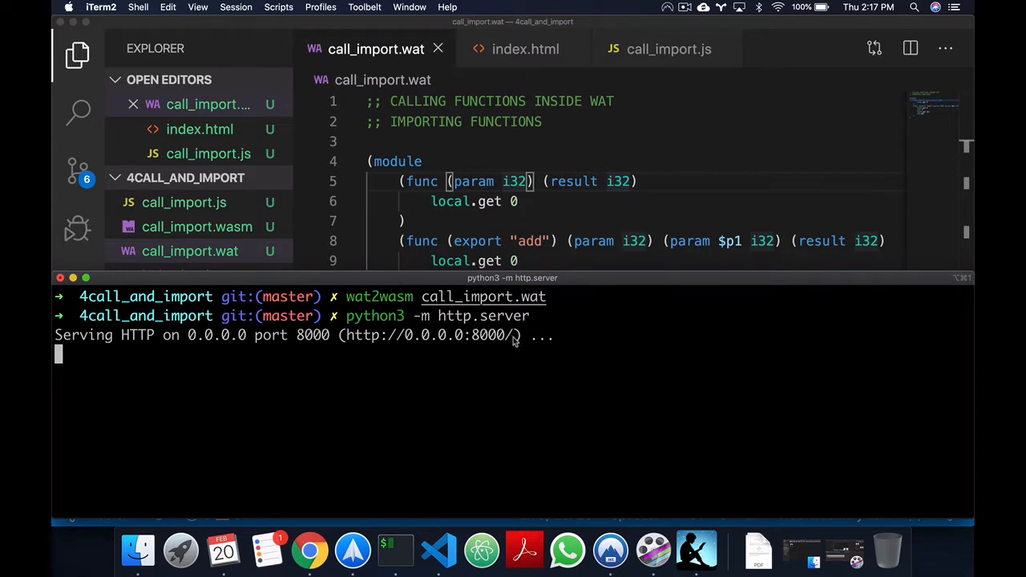
{"action": "left_click", "coordinate": [308, 550]}
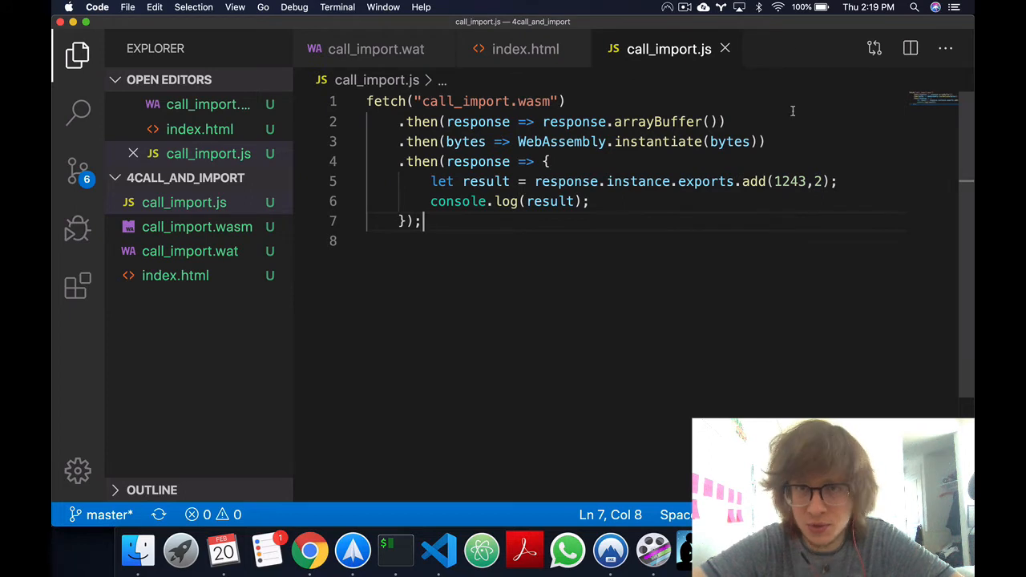
Review the JavaScript add call and the helper, parameters and call in the WAT add body
{"action": "left_click", "coordinate": [545, 161]}
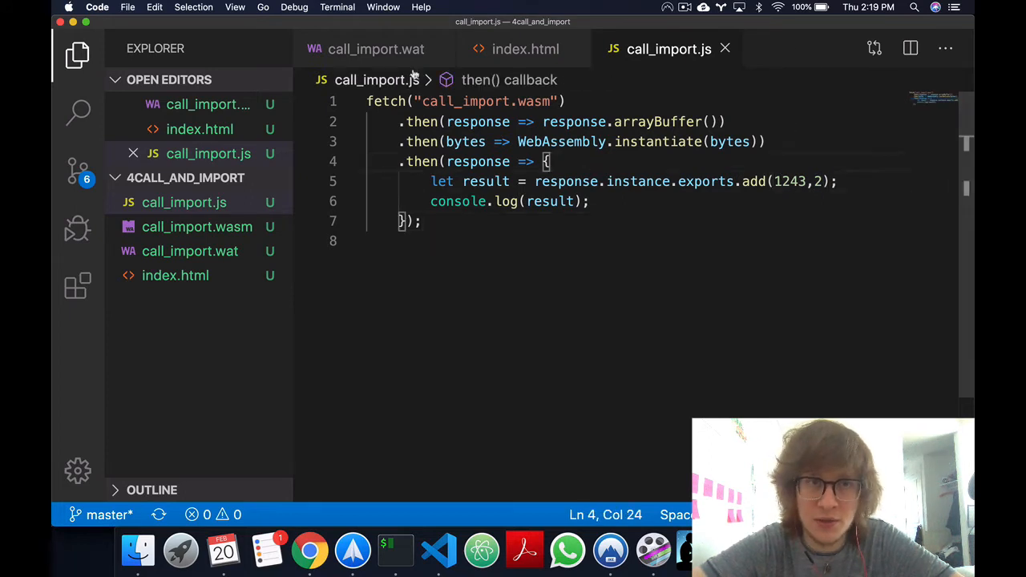
{"action": "left_click", "coordinate": [375, 48]}
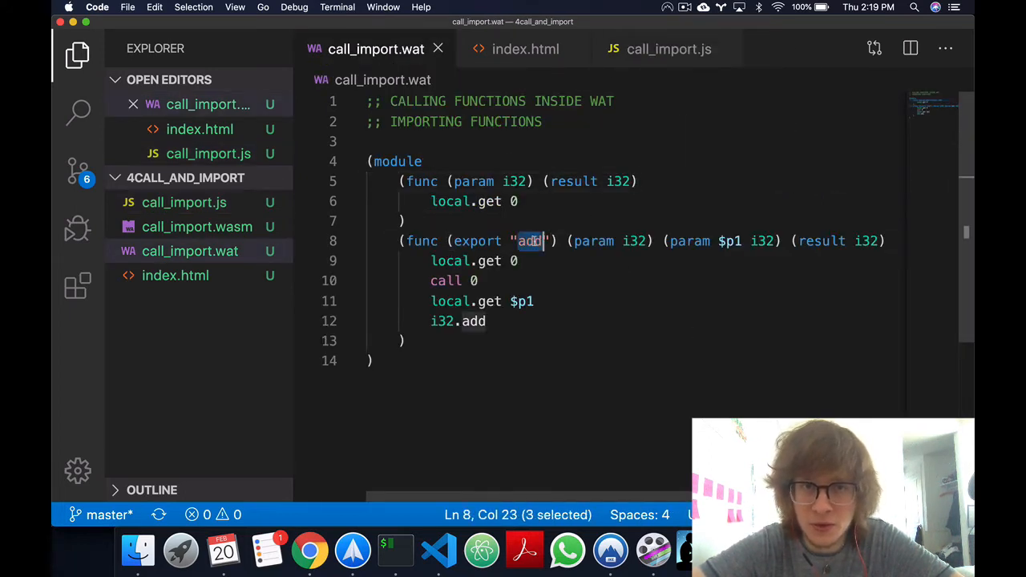
{"action": "double_click", "coordinate": [633, 241]}
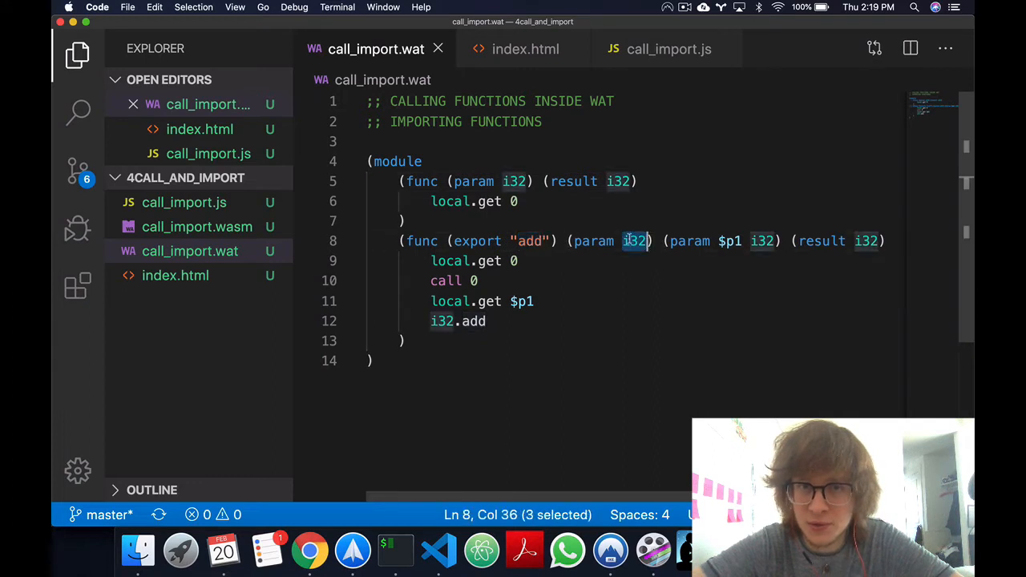
{"action": "left_click", "coordinate": [519, 259]}
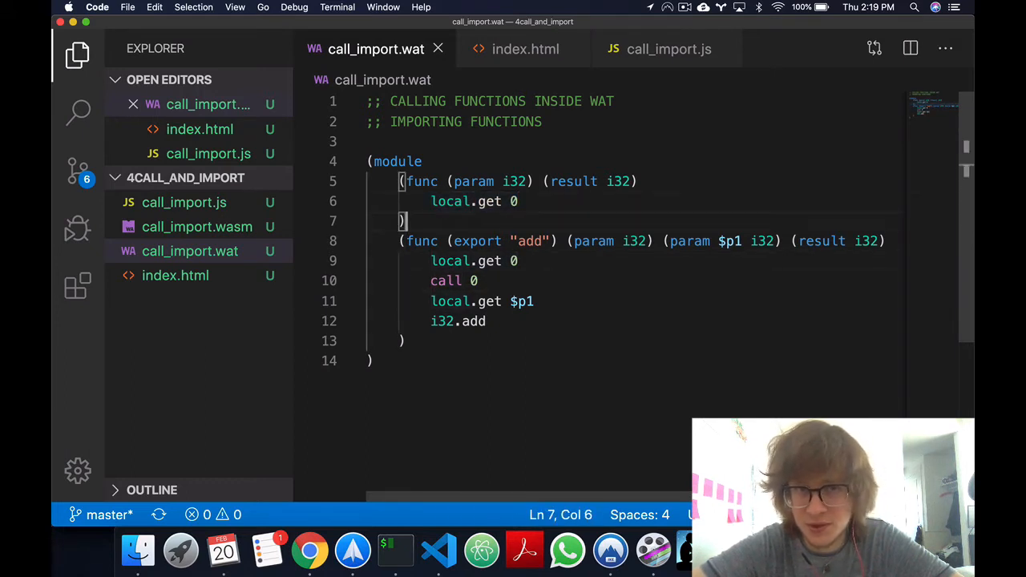
{"action": "double_click", "coordinate": [451, 260]}
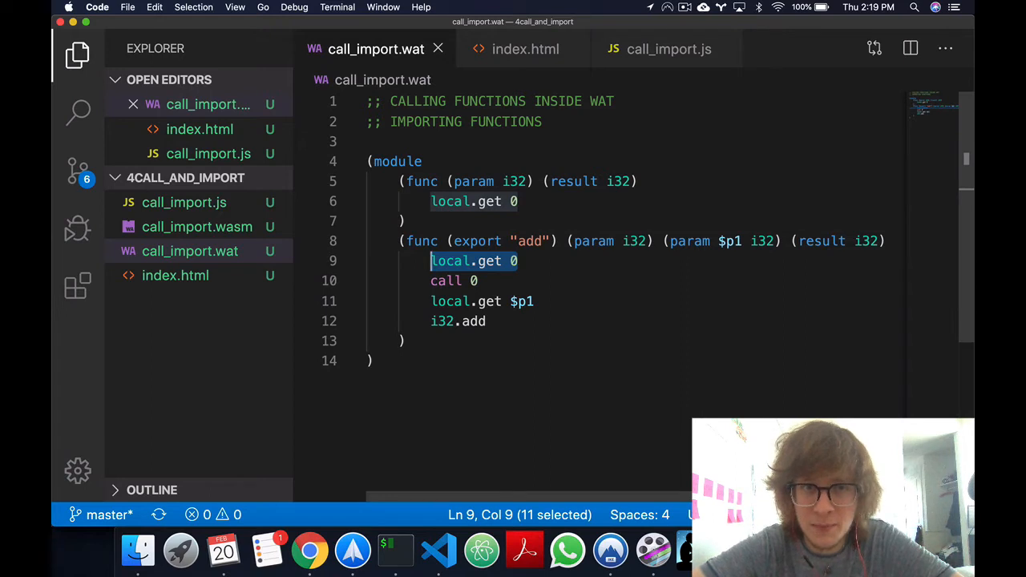
{"action": "left_click", "coordinate": [529, 241]}
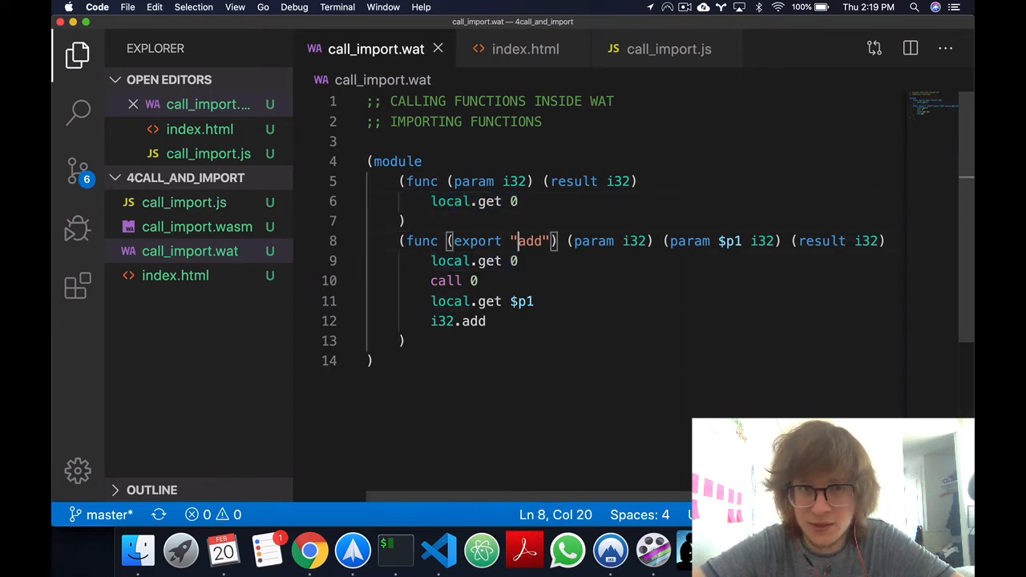
Append the ;; 1243 comment after call 0 in the add function
{"action": "left_click", "coordinate": [479, 280]}
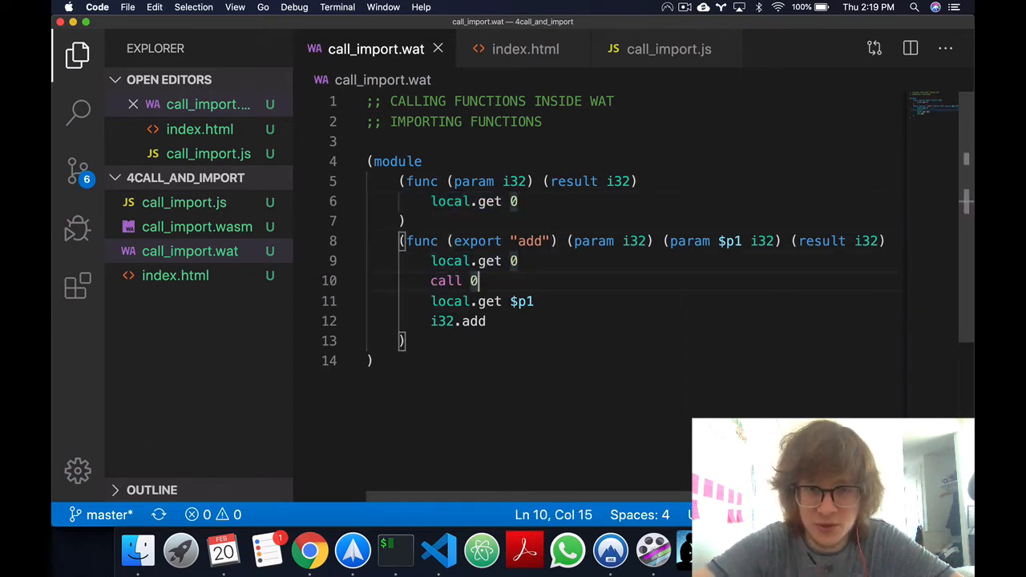
{"action": "type", "text": ";; 1243"}
{"action": "left_click", "coordinate": [667, 302]}
{"action": "type", "text": " ;; 2"}
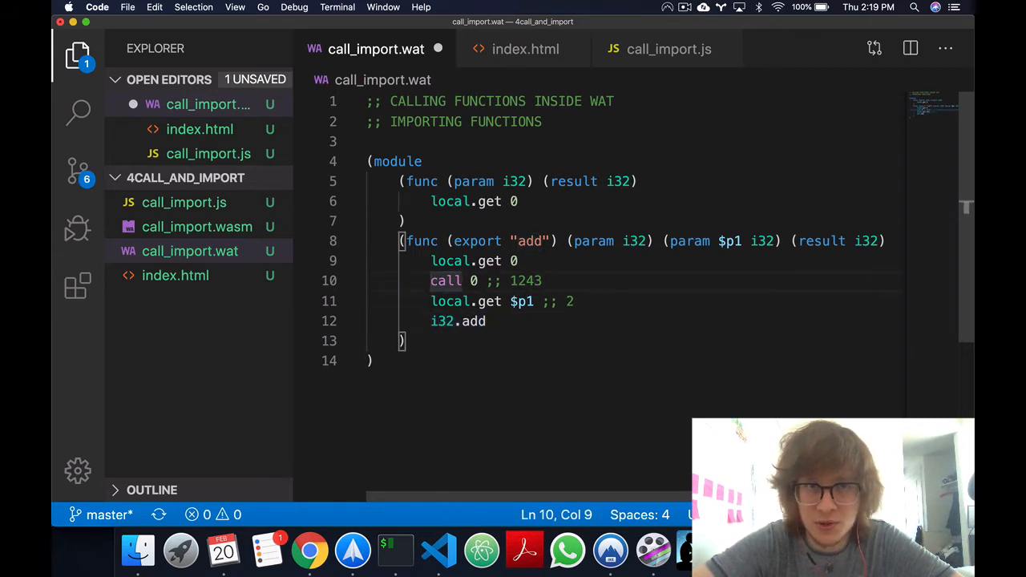
{"action": "mouse_move", "coordinate": [519, 57]}
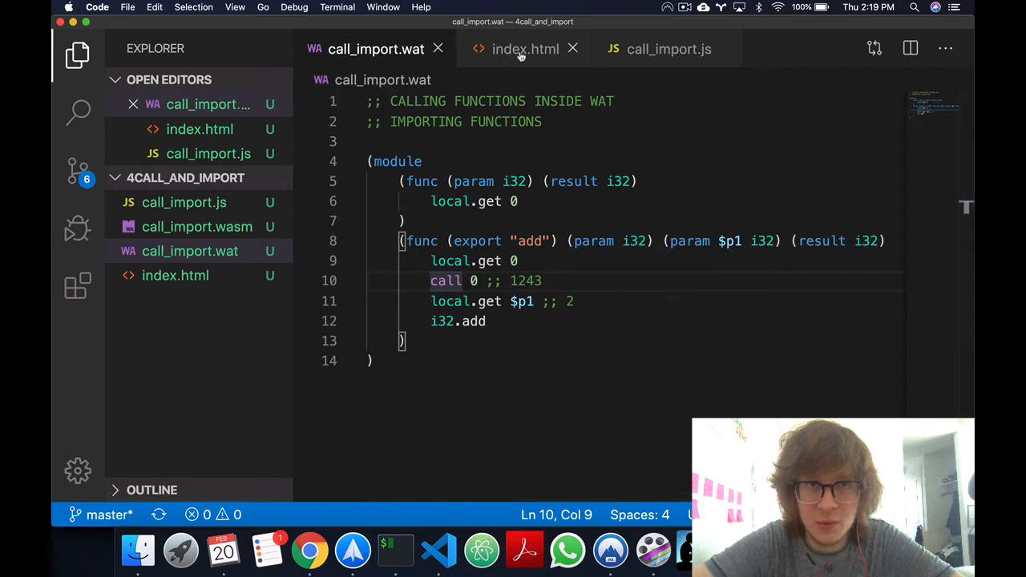
Delete the console.log(result); line from the last .then callback in call_import.js
{"action": "left_click", "coordinate": [669, 48]}
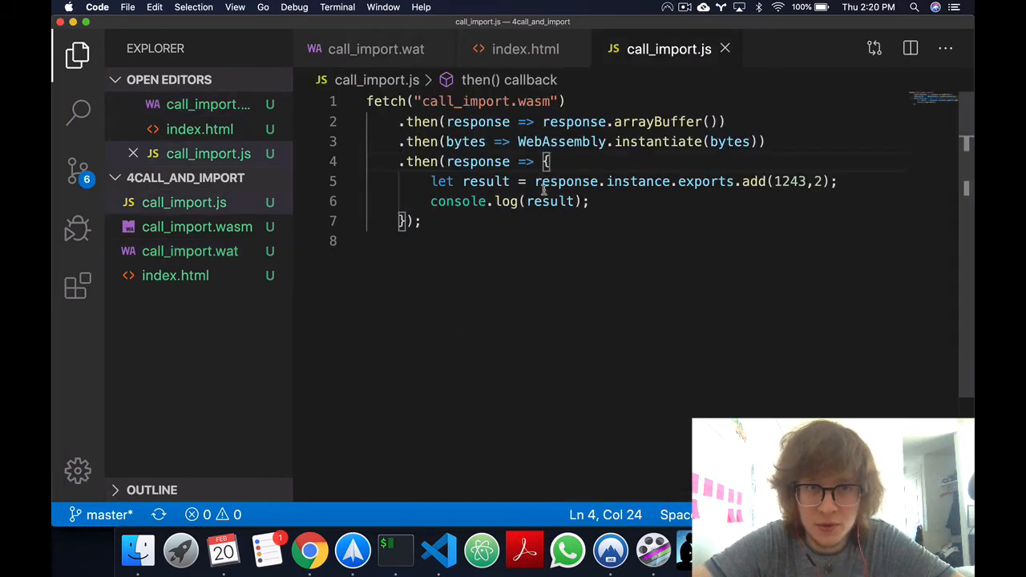
{"action": "left_click", "coordinate": [654, 228]}
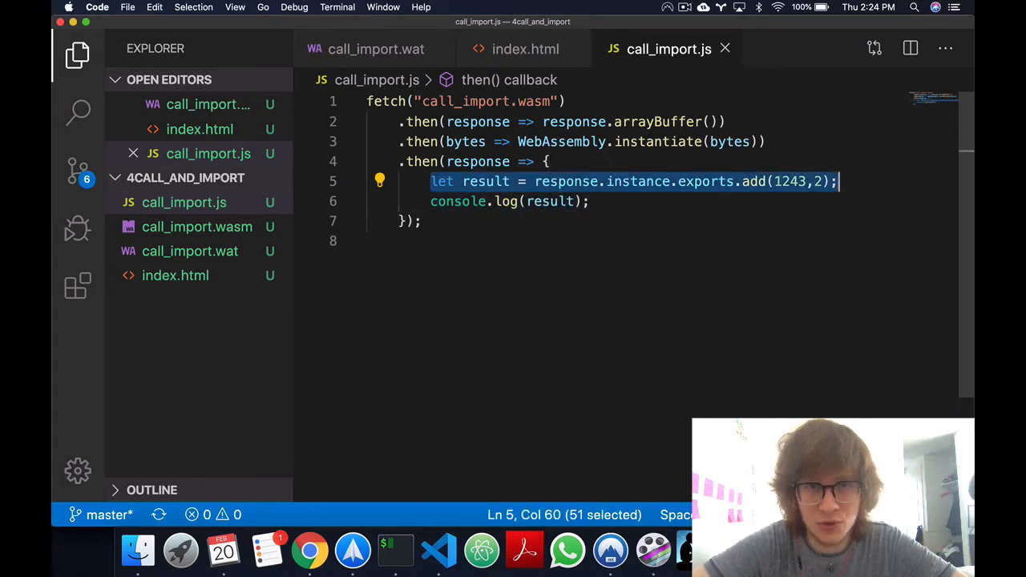
{"action": "left_click", "coordinate": [590, 202]}
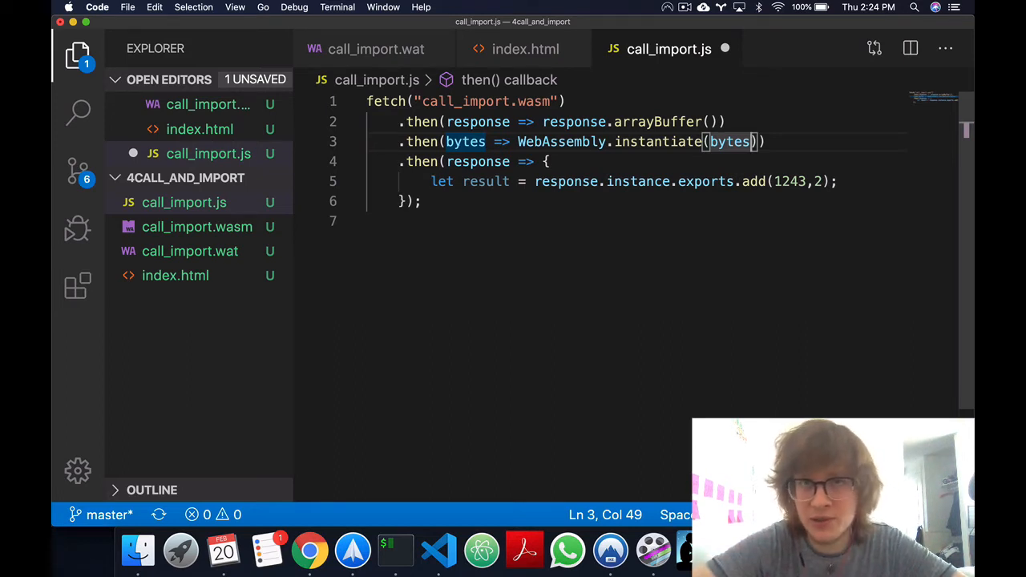
Define import_object with "console.log": (arg) => console.log(arg) at the top of call_import.js
{"action": "left_click", "coordinate": [369, 101]}
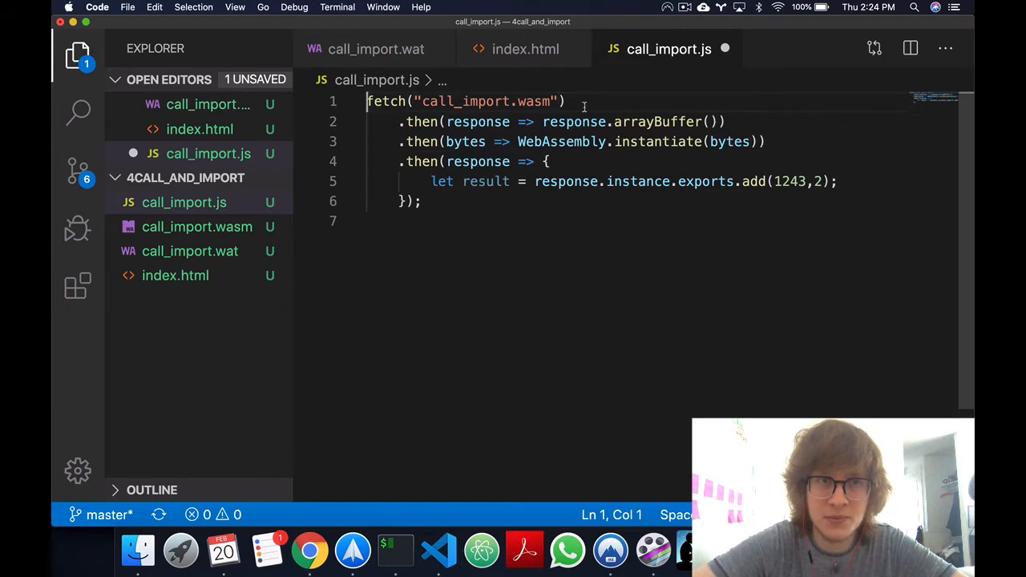
{"action": "type", "text": "let import_object = {"}
{"action": "type", "text": "\"conso"}
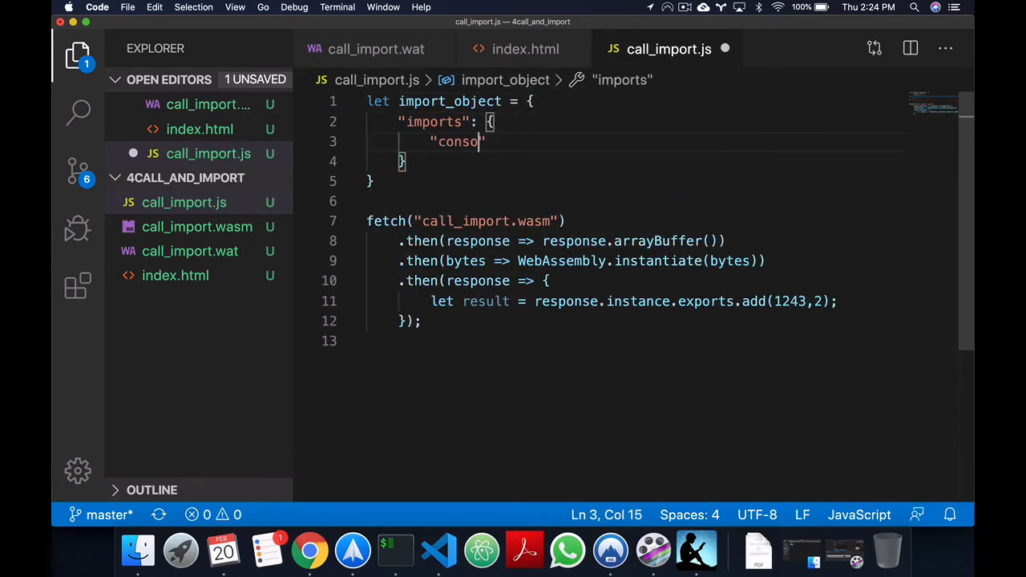
{"action": "type", "text": "le.log\": (arg) =>"}
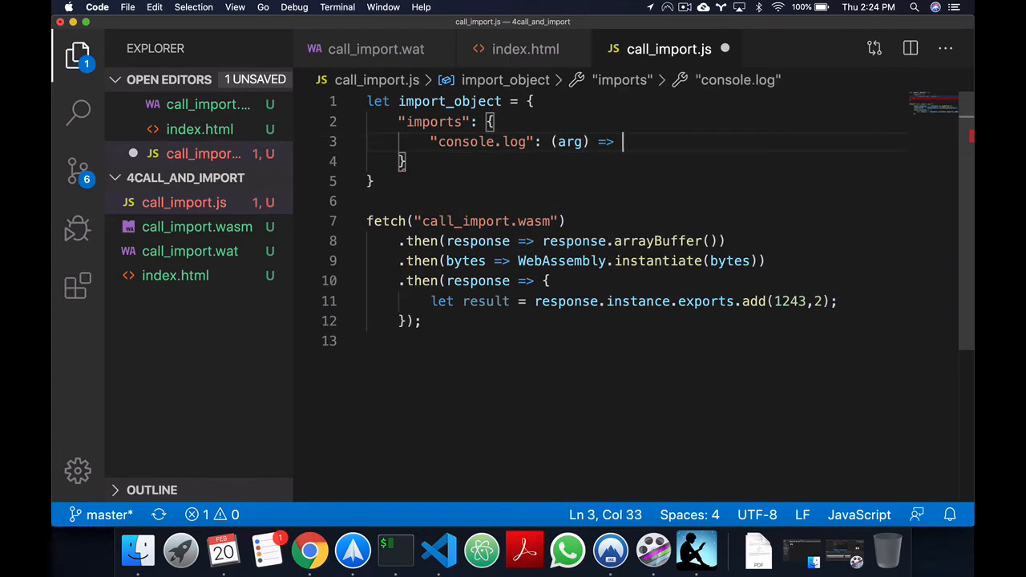
{"action": "type", "text": "console.log(arg)"}
{"action": "type", "text": "(import \"imports\" \"co"}
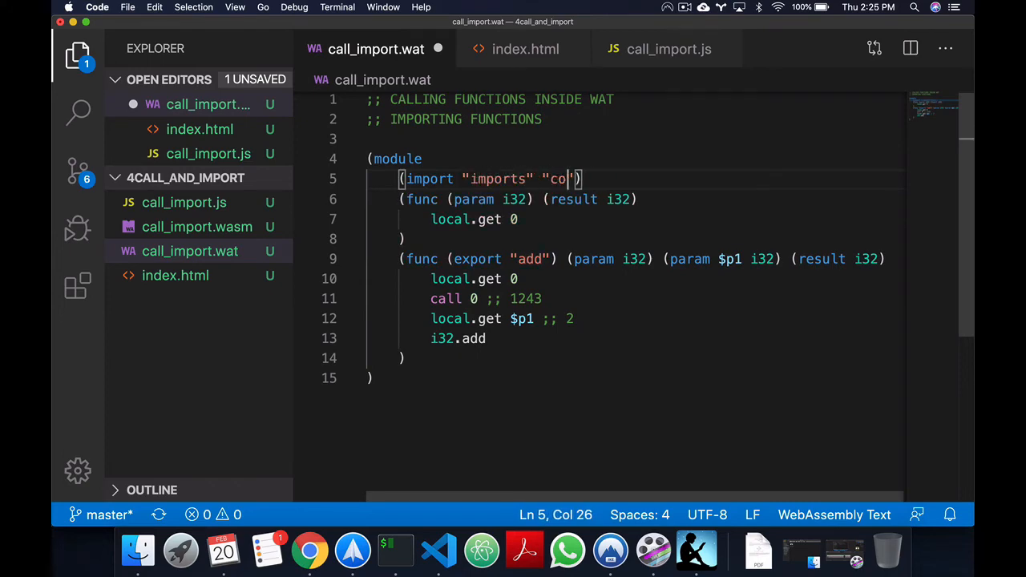
Import "imports" "console.log" into the WAT module as (func $log (param i32))
{"action": "type", "text": "nsole.log\" (func"}
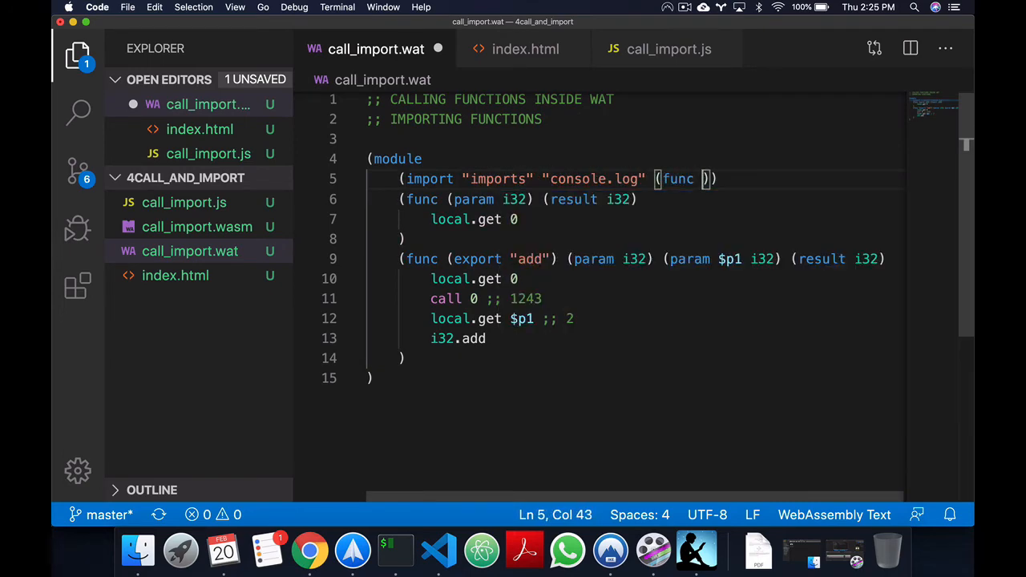
{"action": "type", "text": "$log (param i32"}
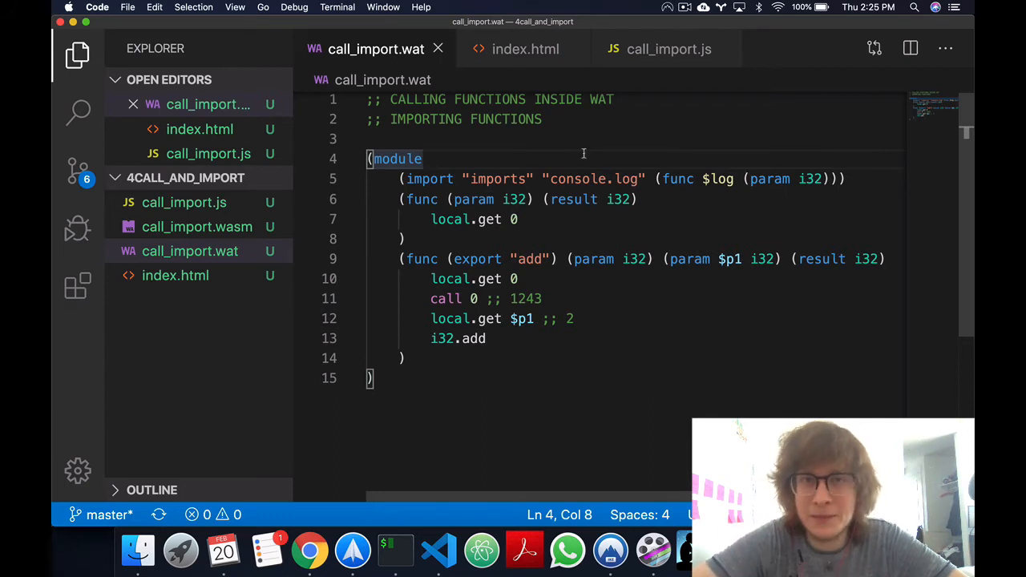
{"action": "left_click", "coordinate": [668, 48]}
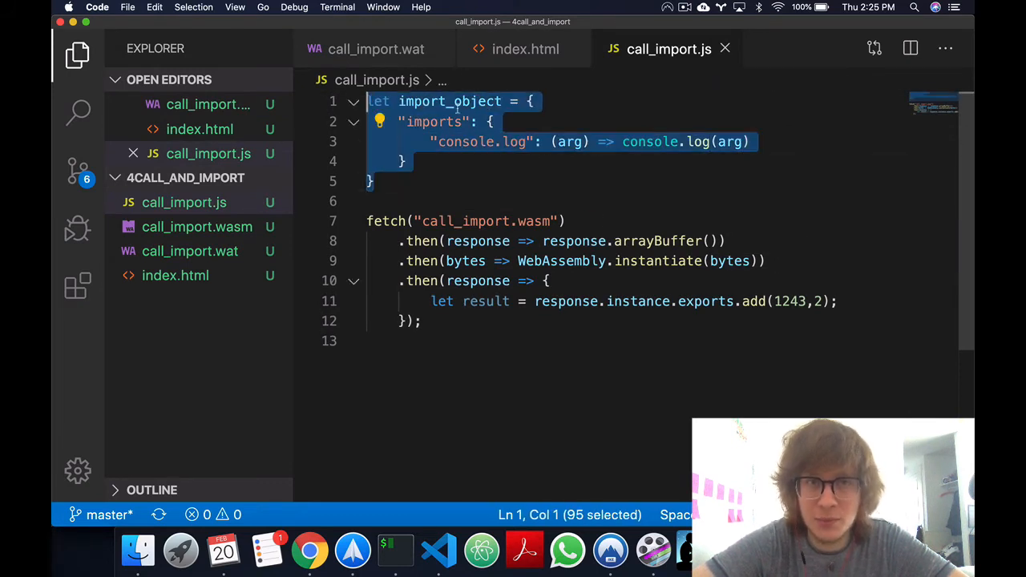
{"action": "left_click", "coordinate": [404, 161]}
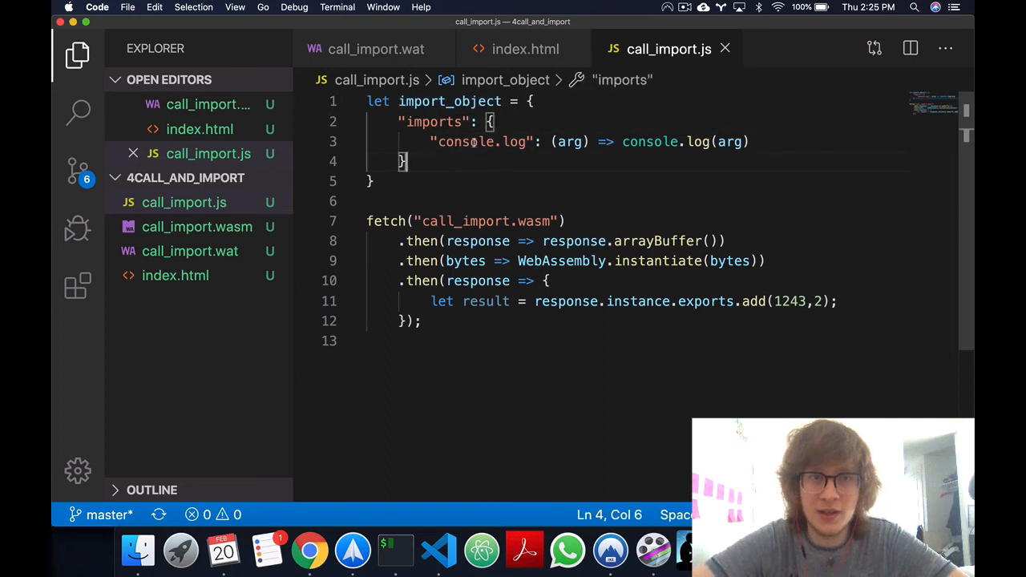
{"action": "double_click", "coordinate": [433, 122]}
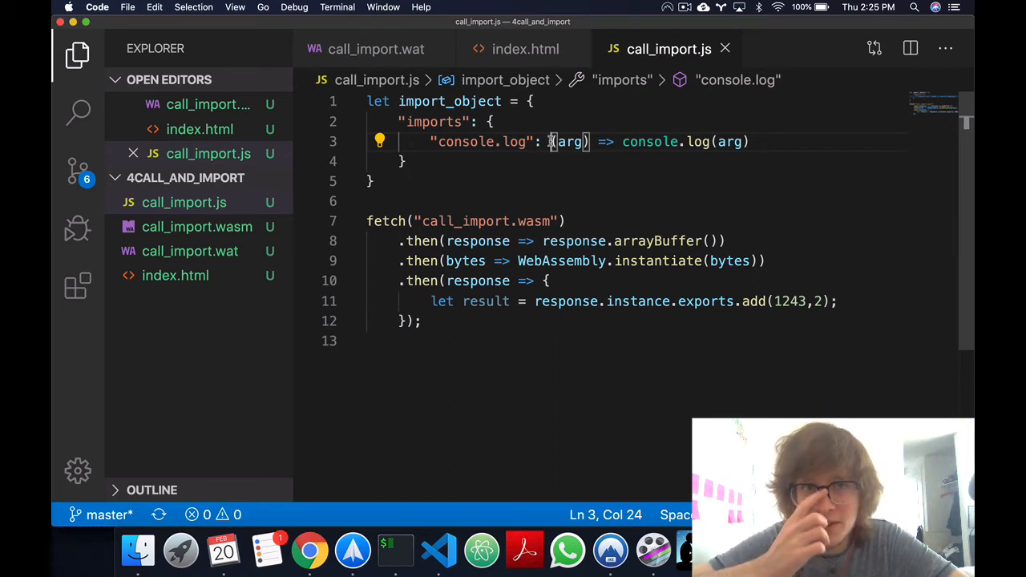
{"action": "double_click", "coordinate": [433, 122]}
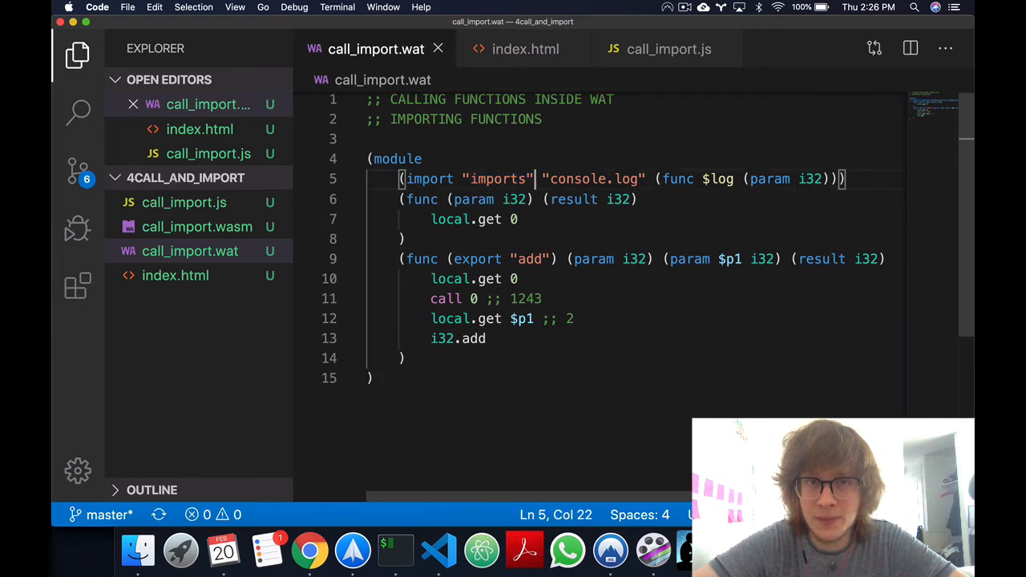
{"action": "double_click", "coordinate": [569, 179]}
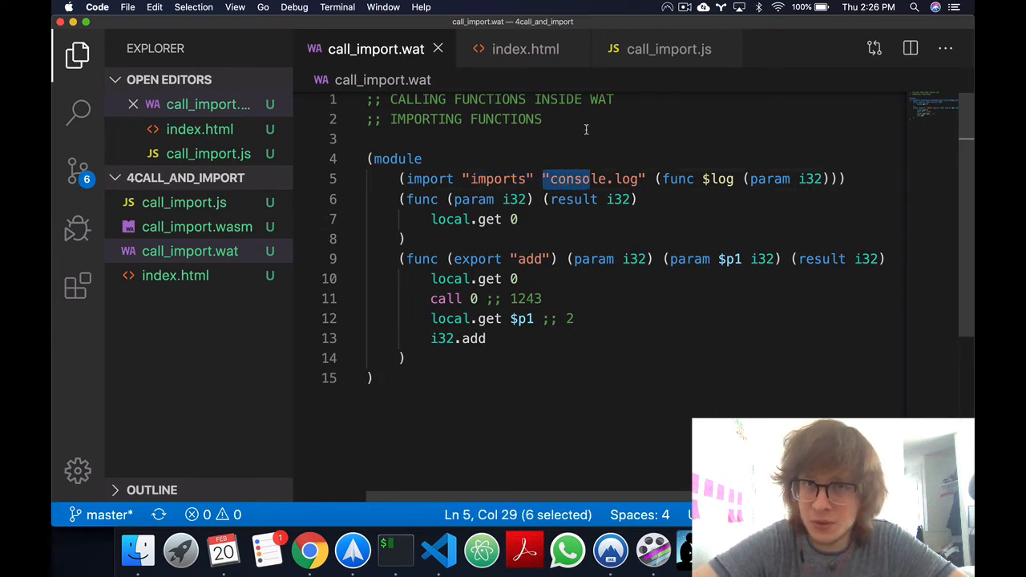
{"action": "left_click", "coordinate": [668, 48]}
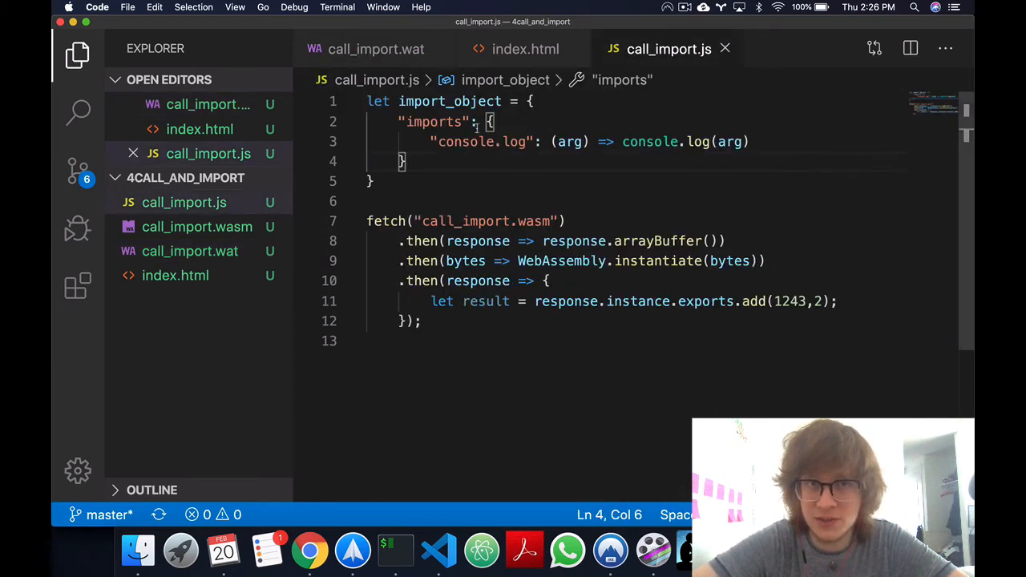
{"action": "left_click", "coordinate": [375, 48]}
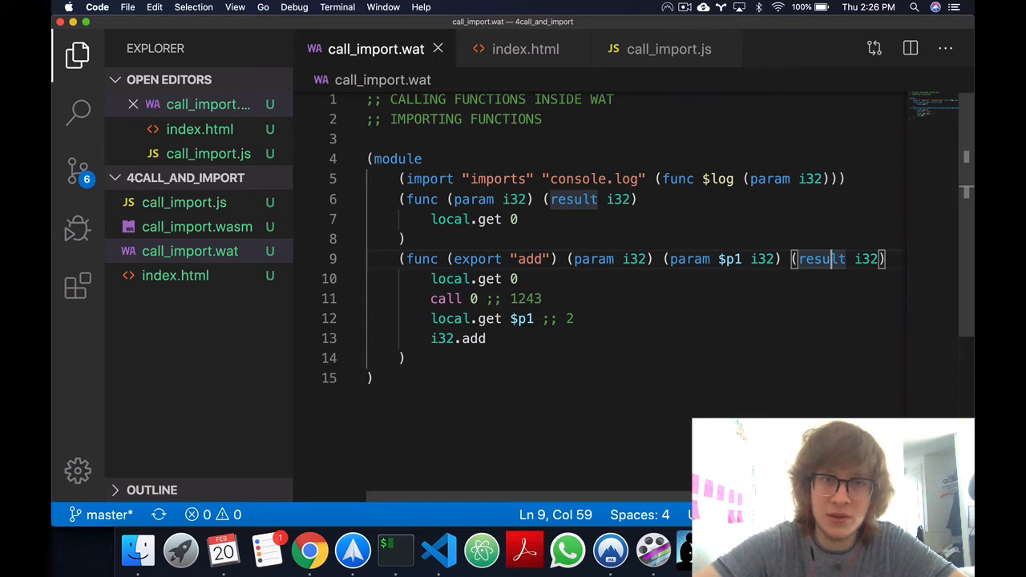
{"action": "mouse_move", "coordinate": [654, 183]}
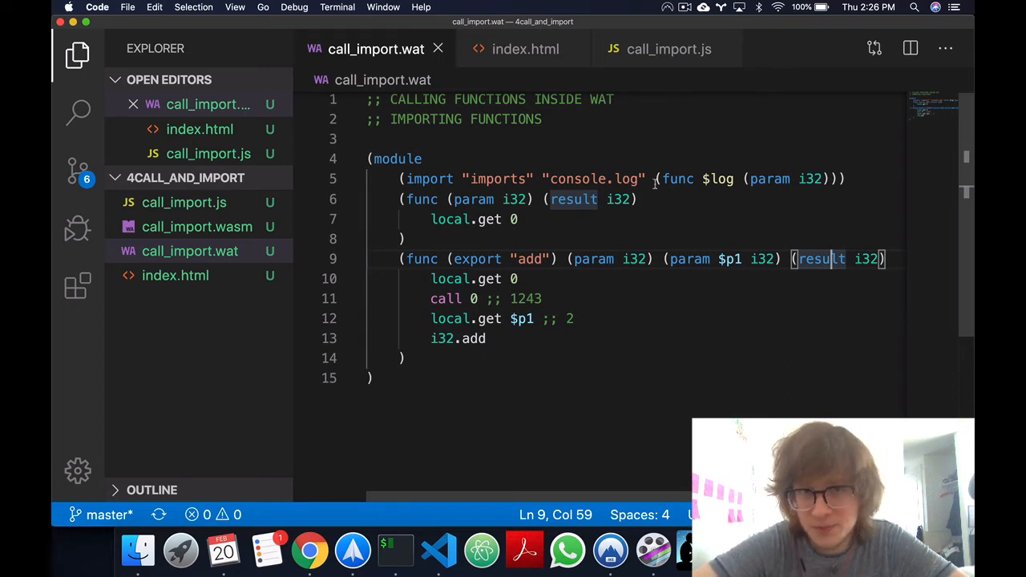
{"action": "mouse_move", "coordinate": [660, 343]}
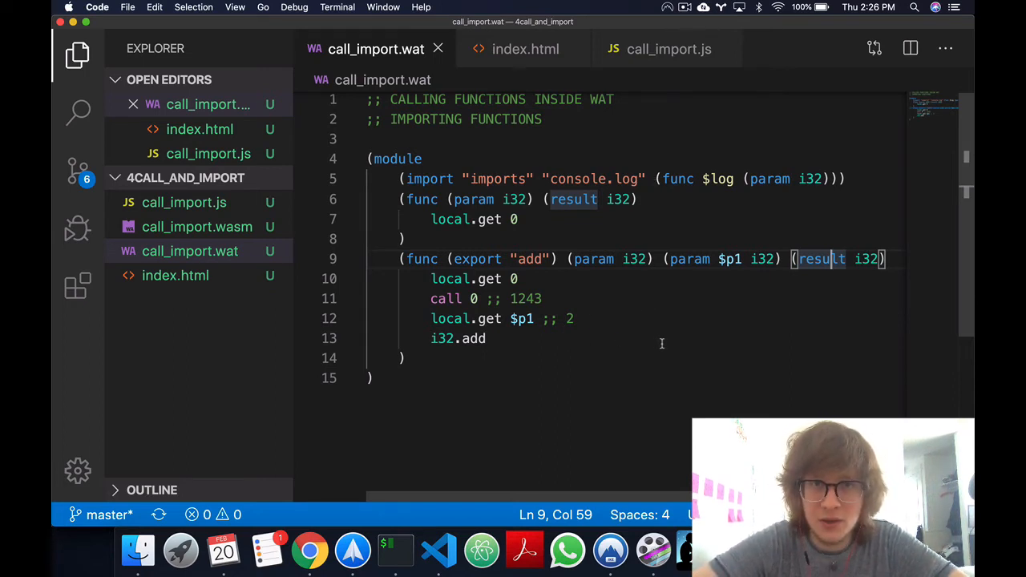
Pass import_object as the second argument to WebAssembly.instantiate, then show the WAT module
{"action": "left_click", "coordinate": [667, 48]}
{"action": "type", "text": ".then(bytes => WebAssembly.instantiate(bytes, i"}
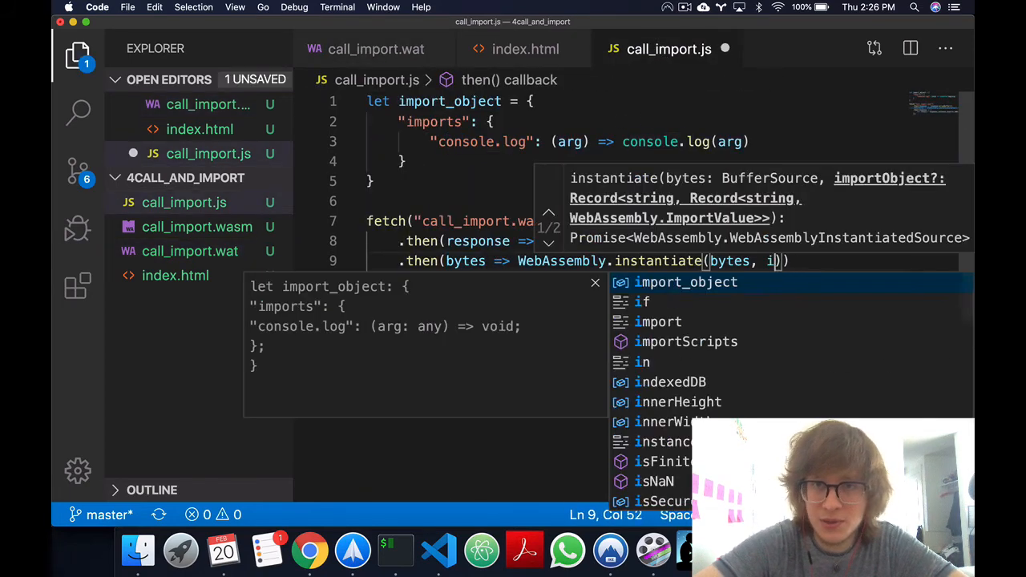
{"action": "type", "text": "mport_object"}
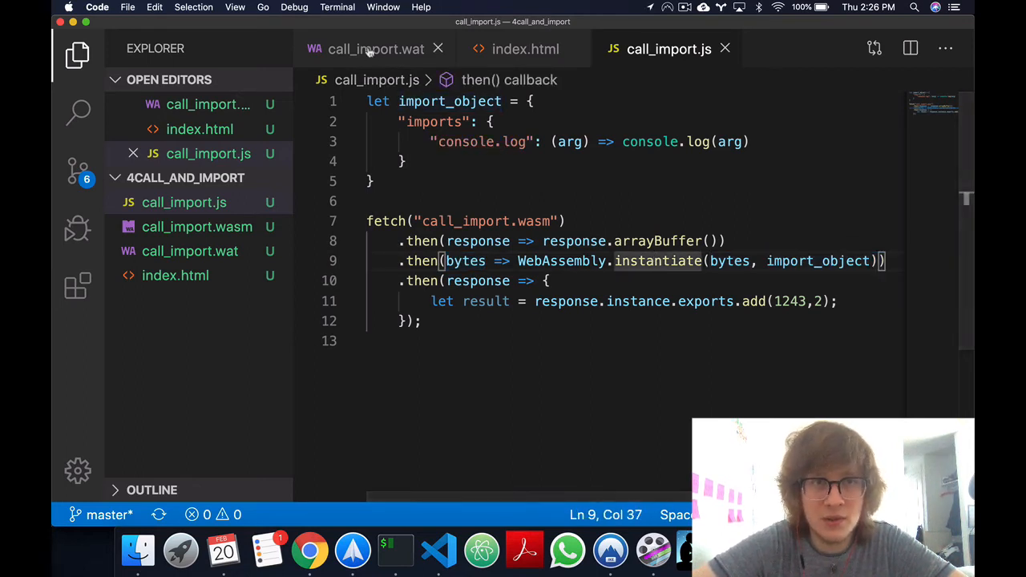
{"action": "left_click", "coordinate": [376, 49]}
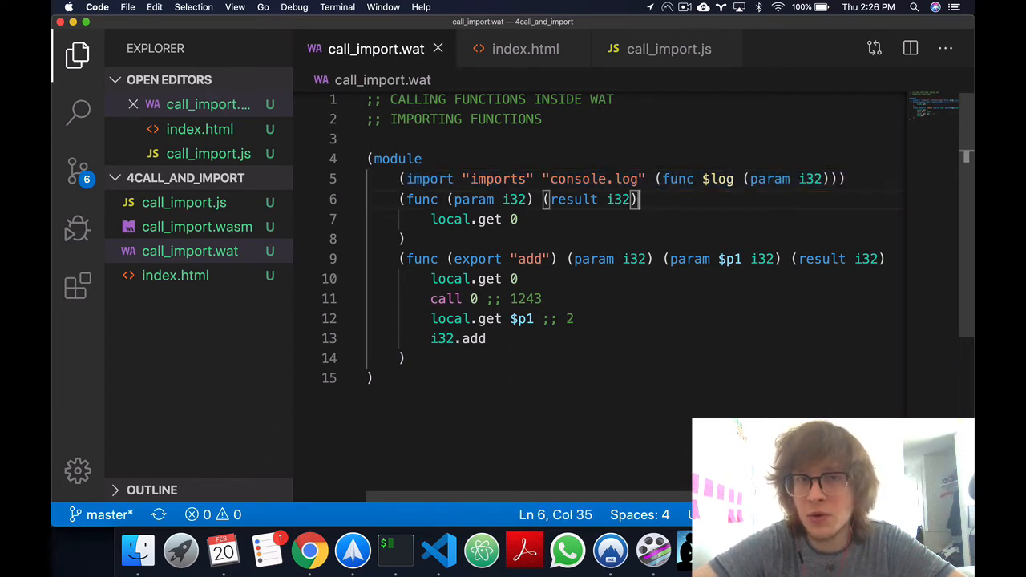
Remove add's (result i32) and add call $log after i32.add so the sum is logged
{"action": "left_click", "coordinate": [402, 360]}
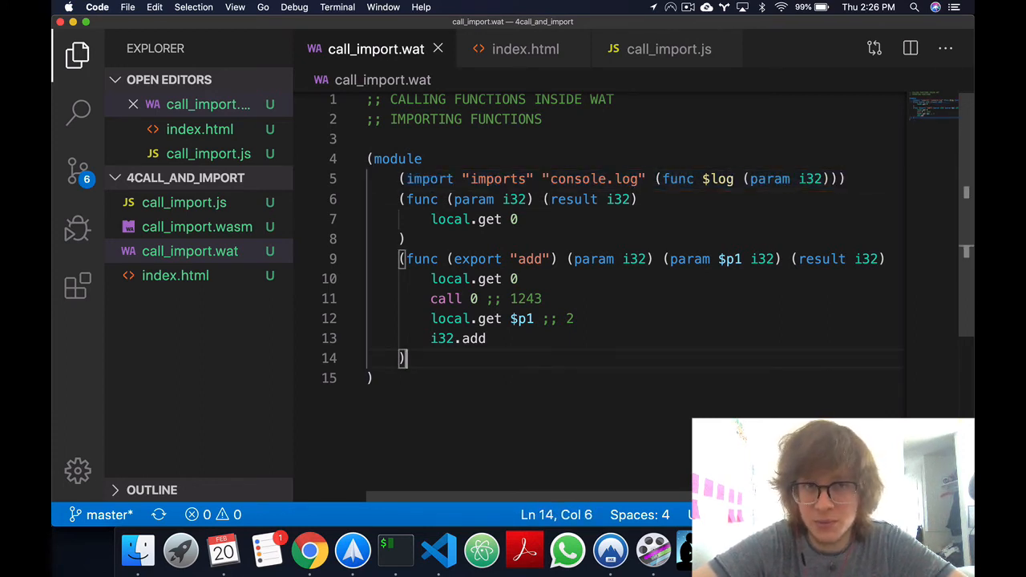
{"action": "left_click", "coordinate": [404, 180]}
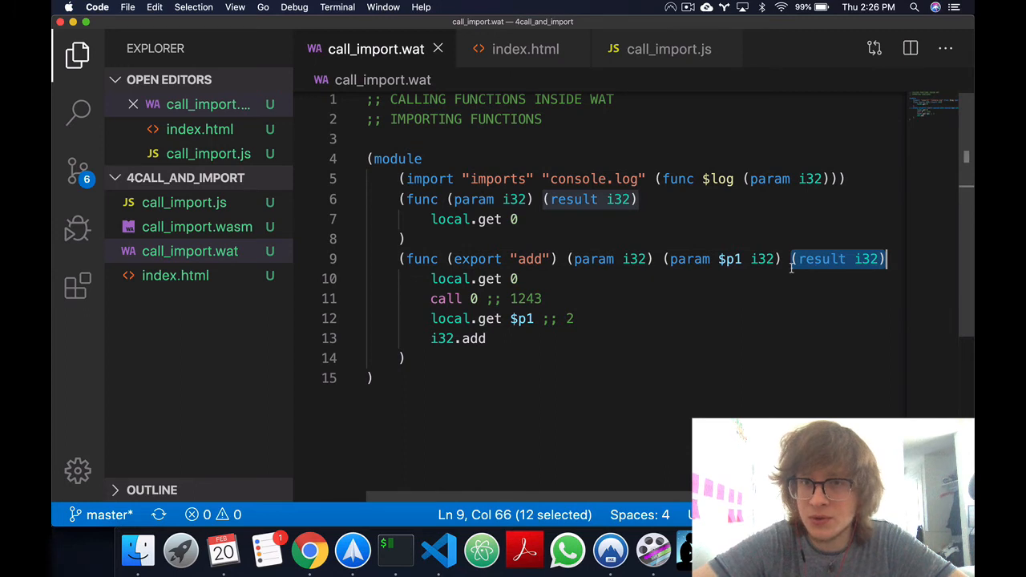
{"action": "key", "text": "Backspace"}
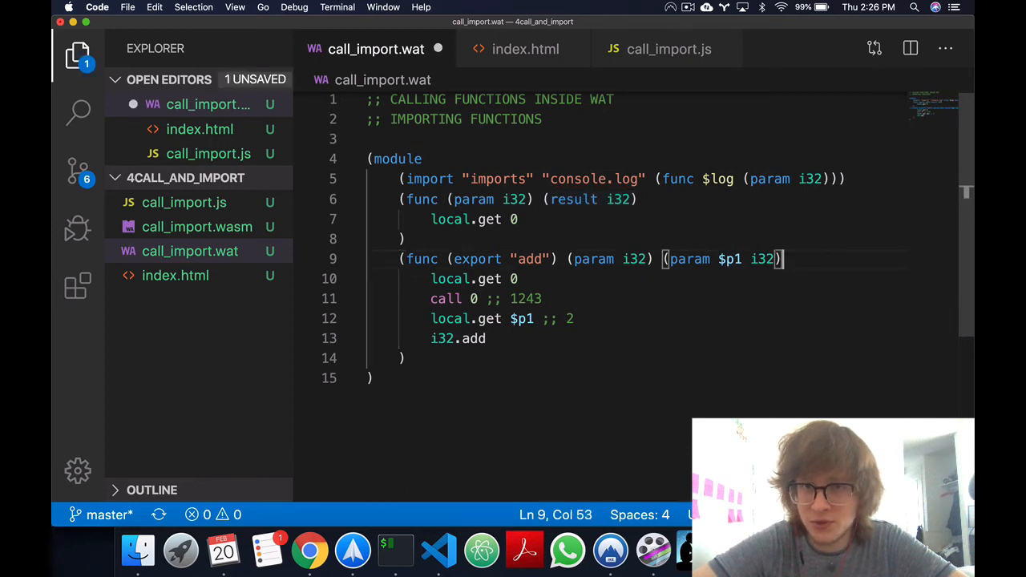
{"action": "key", "text": "enter"}
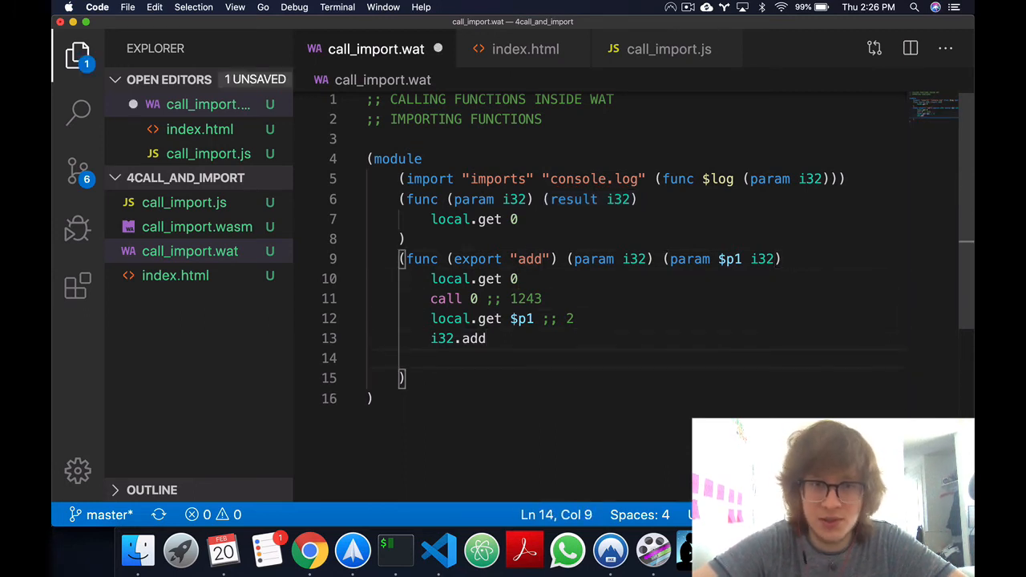
{"action": "type", "text": "call"}
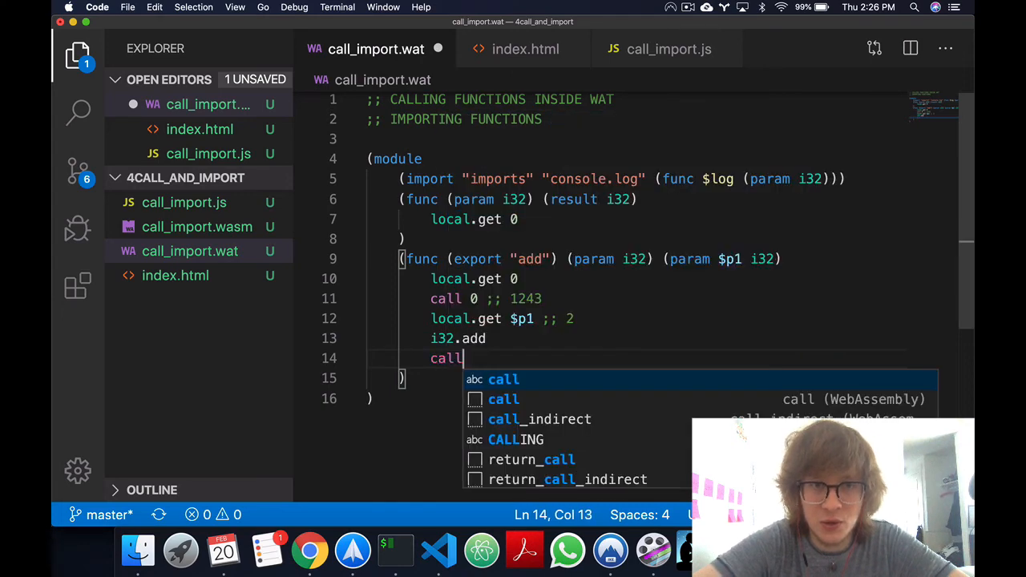
{"action": "type", "text": "$log"}
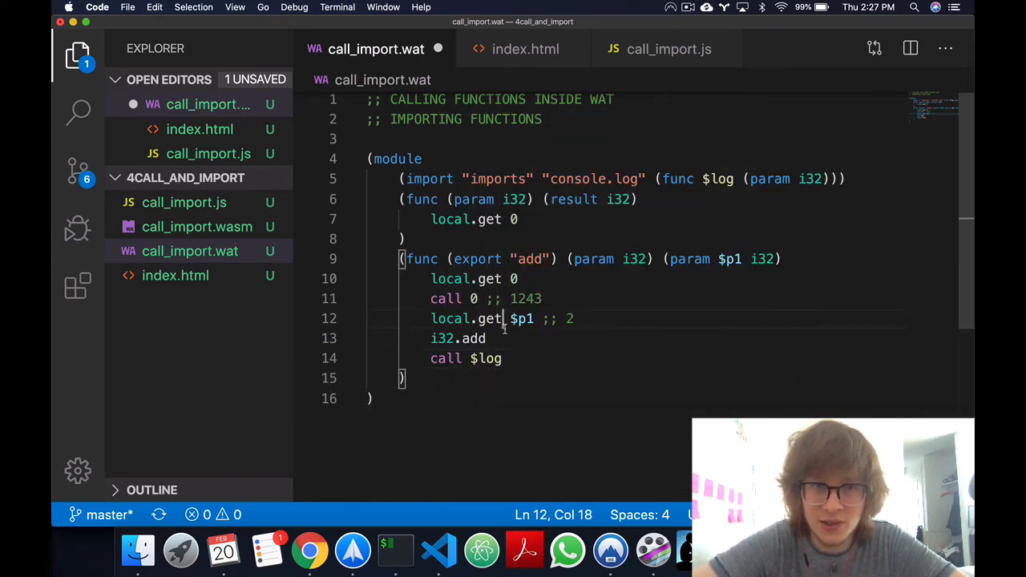
{"action": "double_click", "coordinate": [458, 339]}
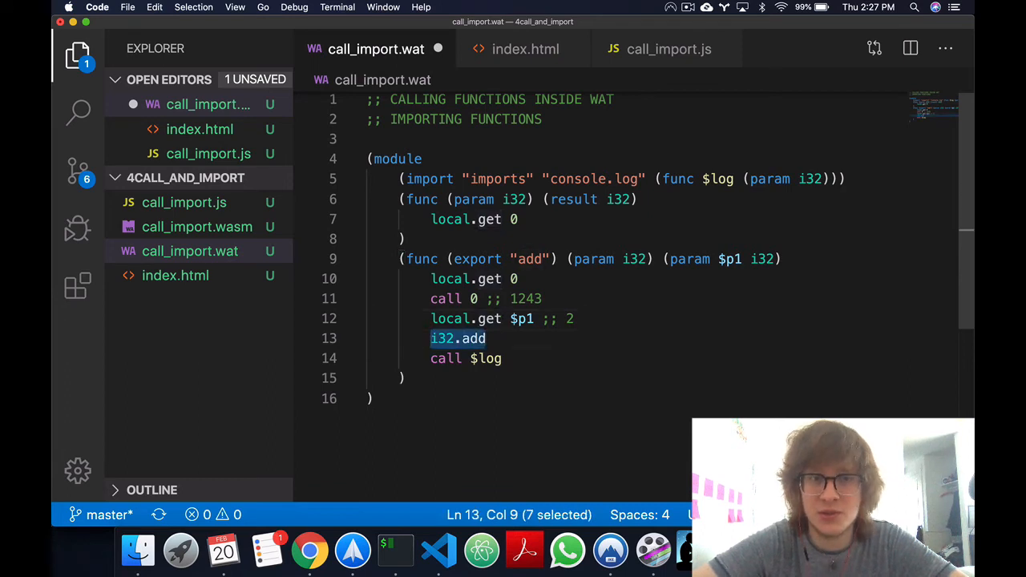
{"action": "left_click", "coordinate": [488, 359]}
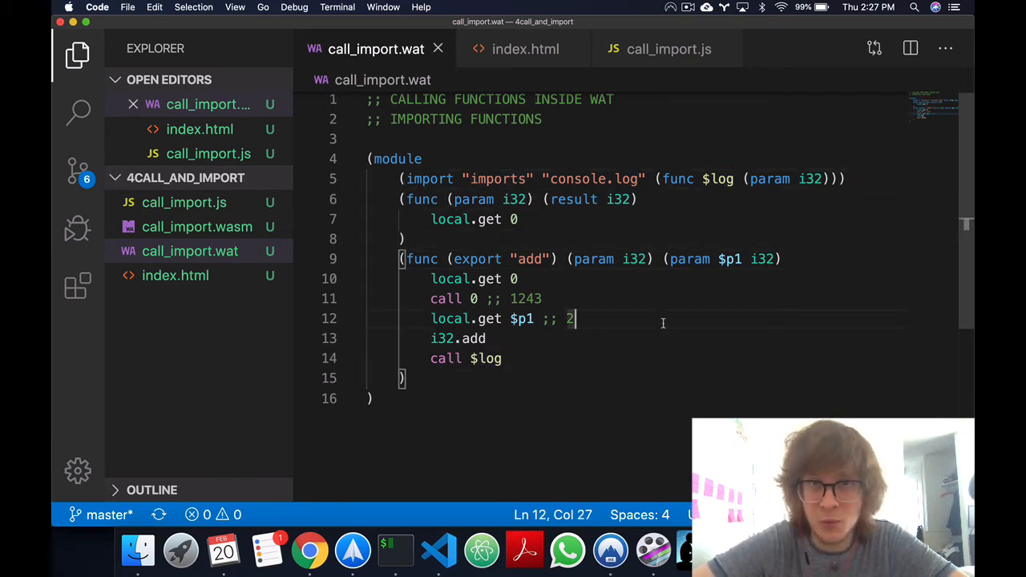
{"action": "mouse_move", "coordinate": [465, 436]}
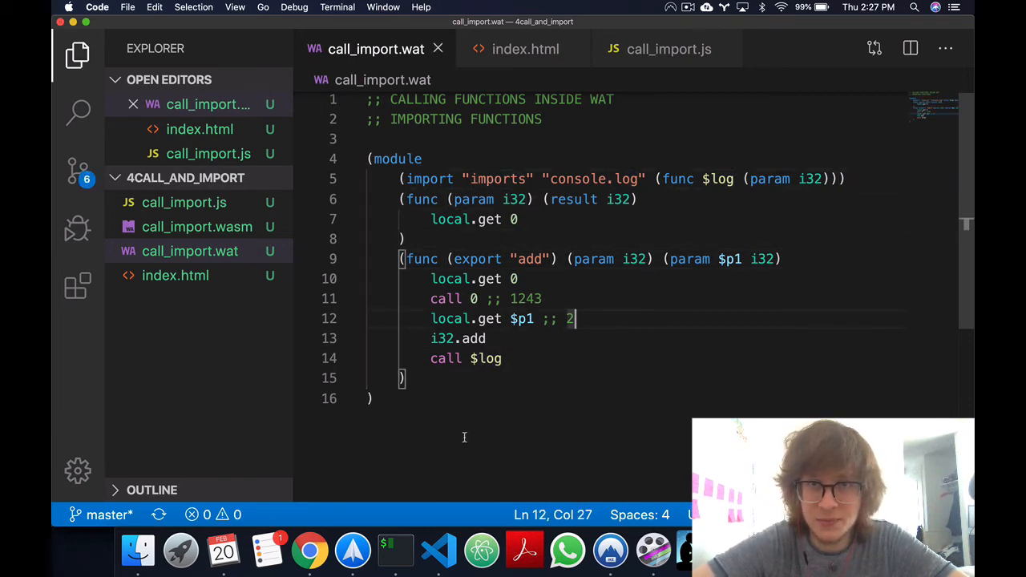
{"action": "mouse_move", "coordinate": [394, 552]}
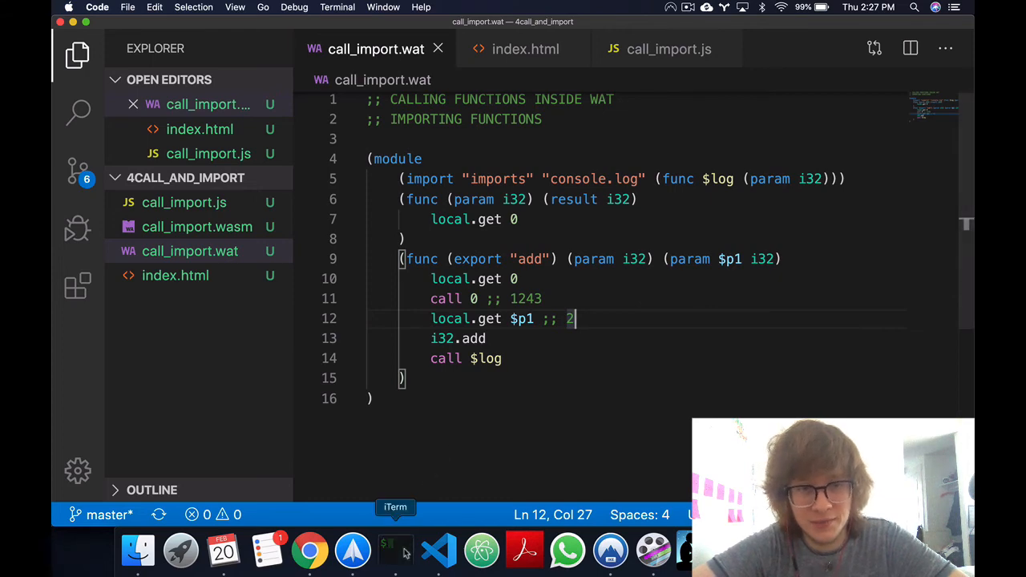
Change call 0 to call 1 in add, save, and bring up iTerm to rebuild
{"action": "left_click", "coordinate": [394, 552]}
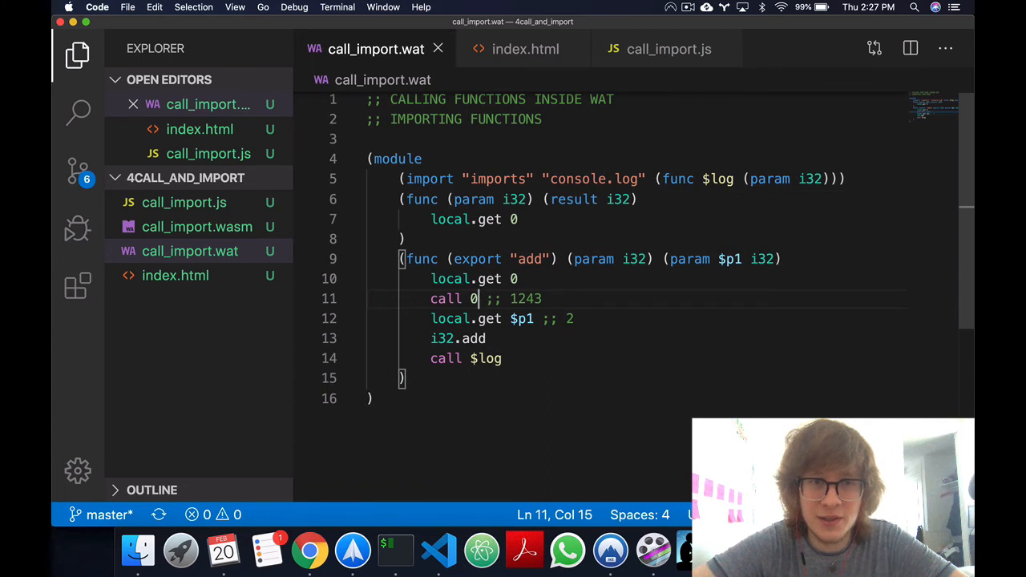
{"action": "left_click", "coordinate": [473, 199]}
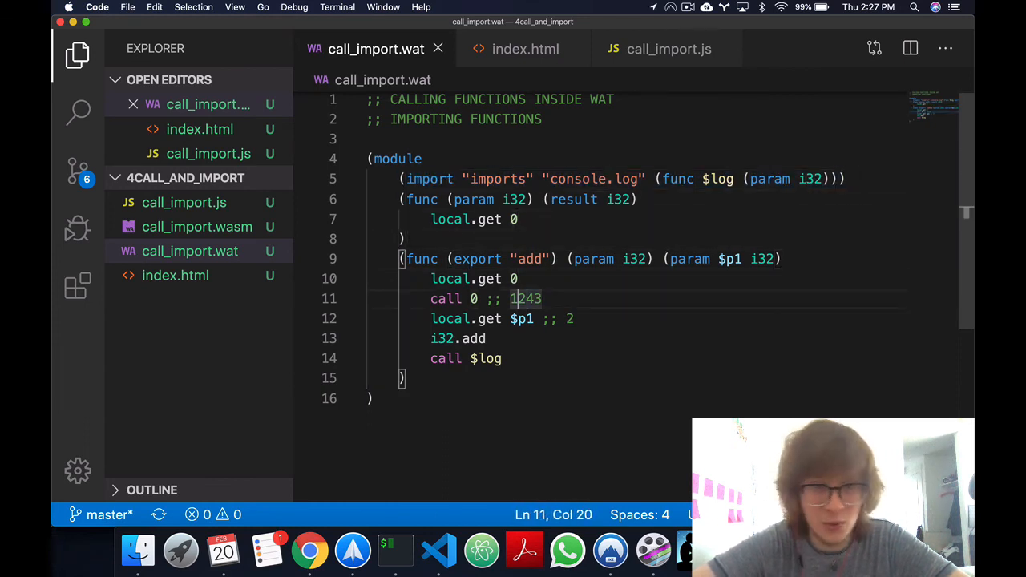
{"action": "type", "text": "1"}
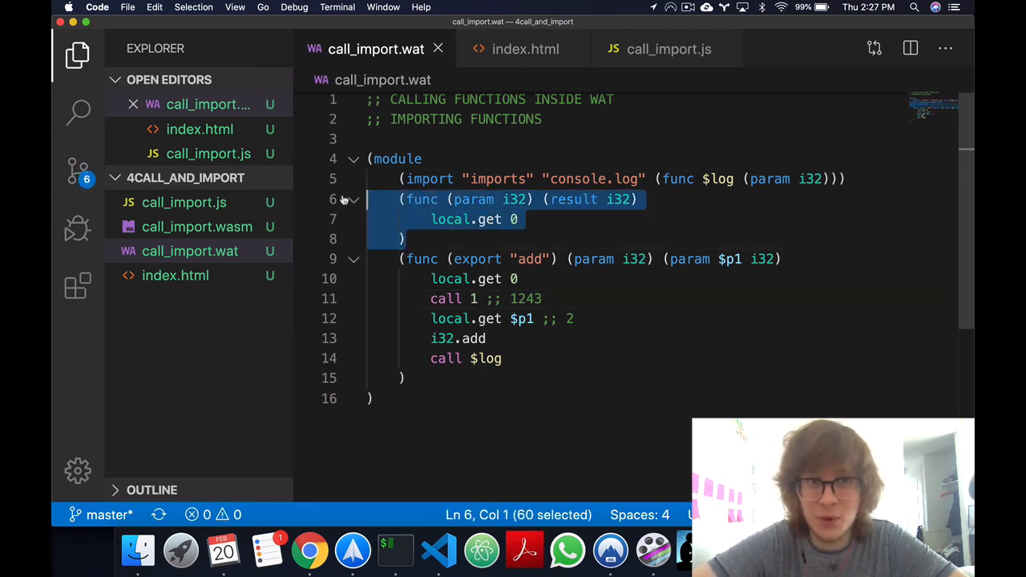
{"action": "left_click", "coordinate": [542, 298]}
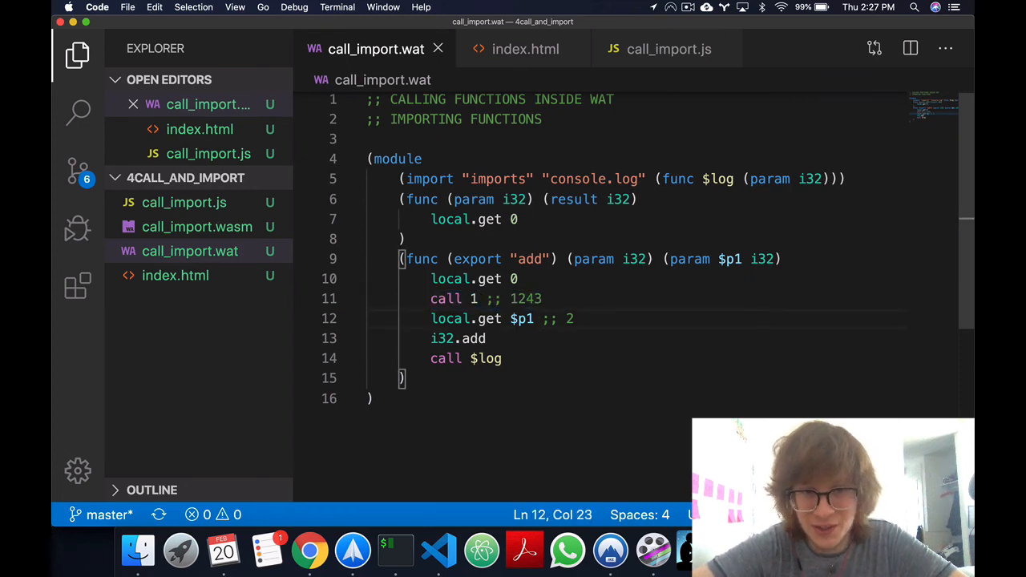
{"action": "mouse_move", "coordinate": [394, 552]}
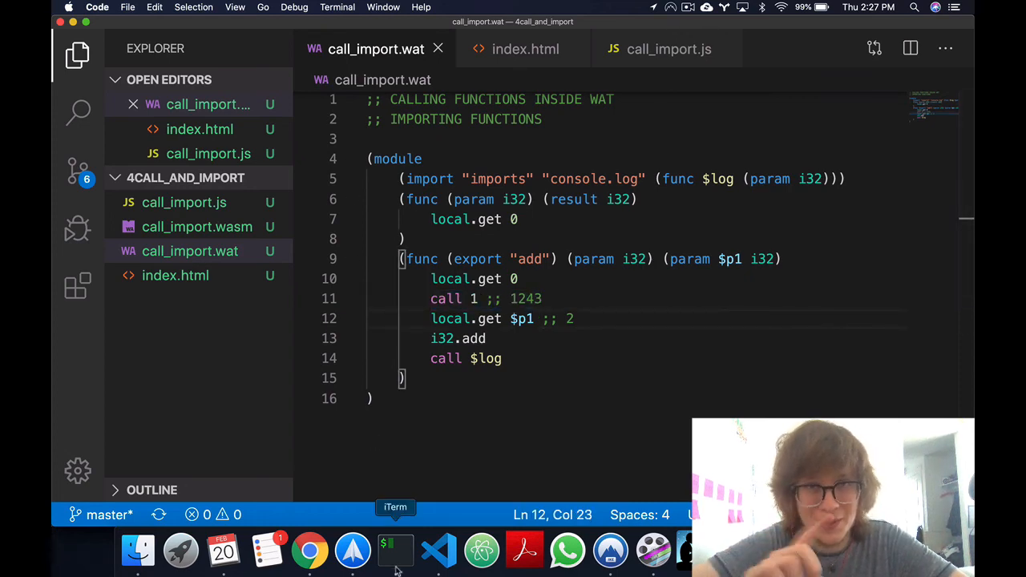
{"action": "left_click", "coordinate": [394, 551]}
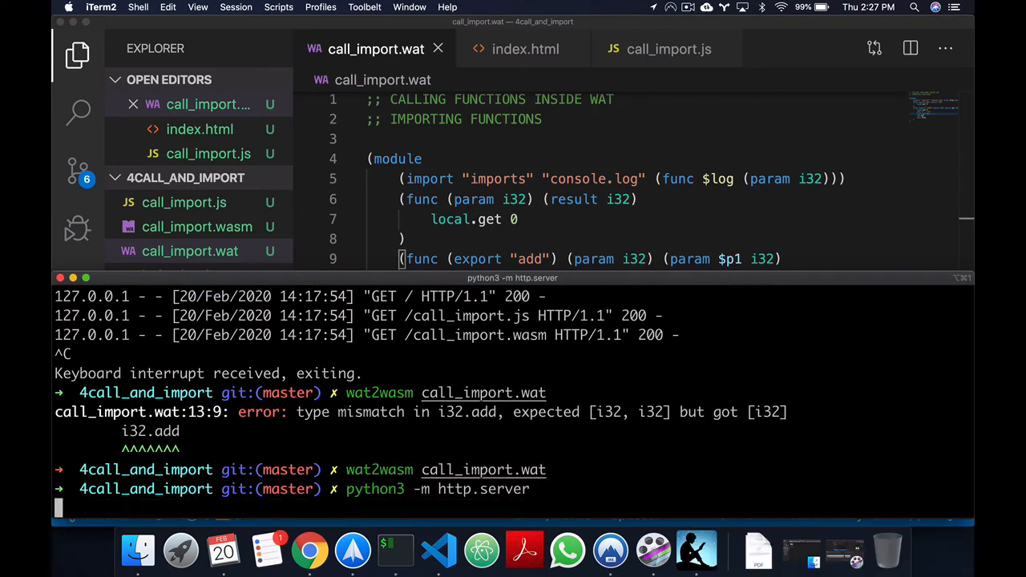
Switch to Chrome to see the rebuilt module print 1245 in the console
{"action": "left_click", "coordinate": [310, 551]}
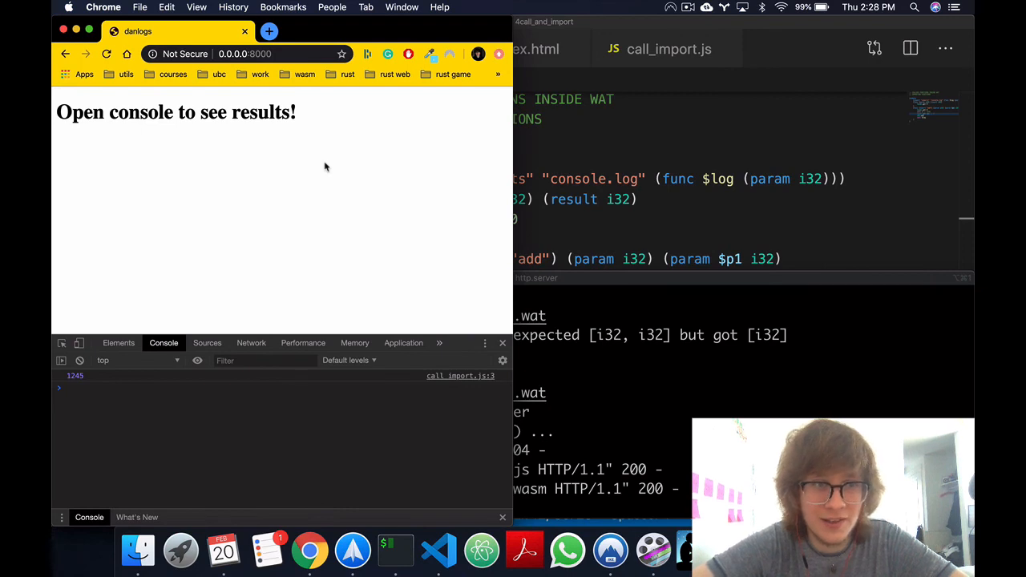
{"action": "mouse_move", "coordinate": [215, 355]}
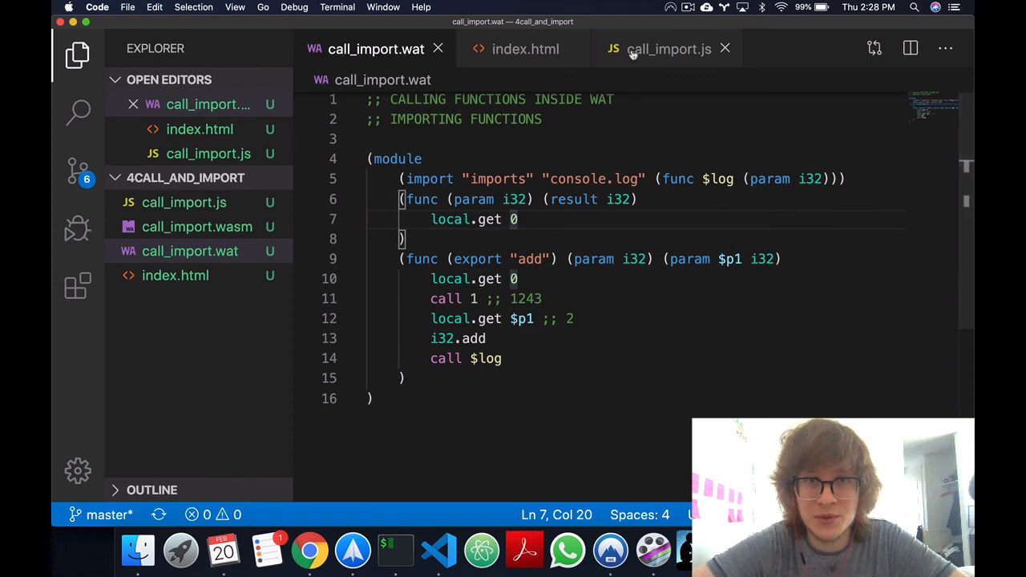
Show call_import.js, the loader that instantiates the module and calls add(1243, 2)
{"action": "left_click", "coordinate": [667, 48]}
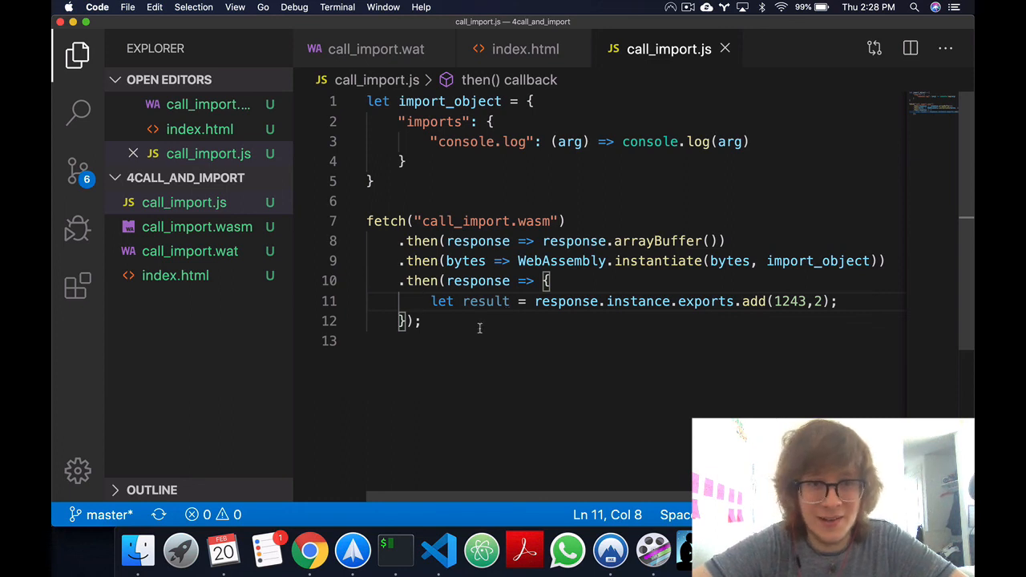
{"action": "mouse_move", "coordinate": [311, 551]}
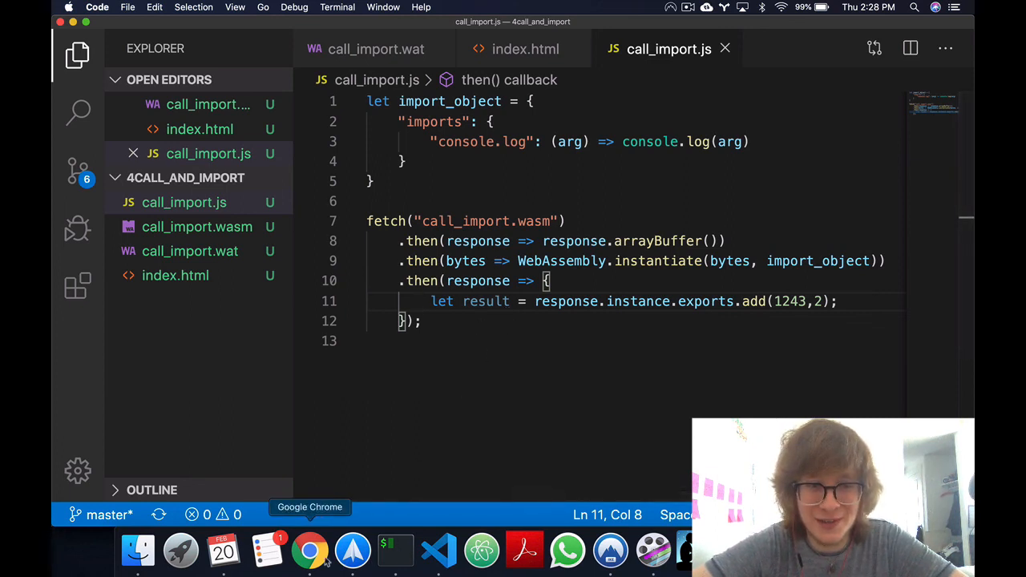
{"action": "mouse_move", "coordinate": [486, 302]}
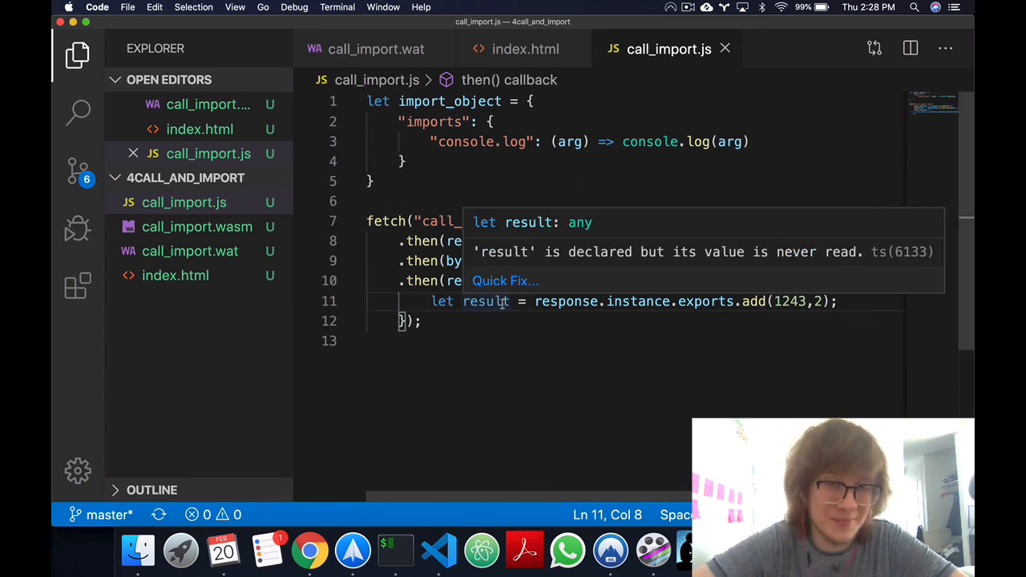